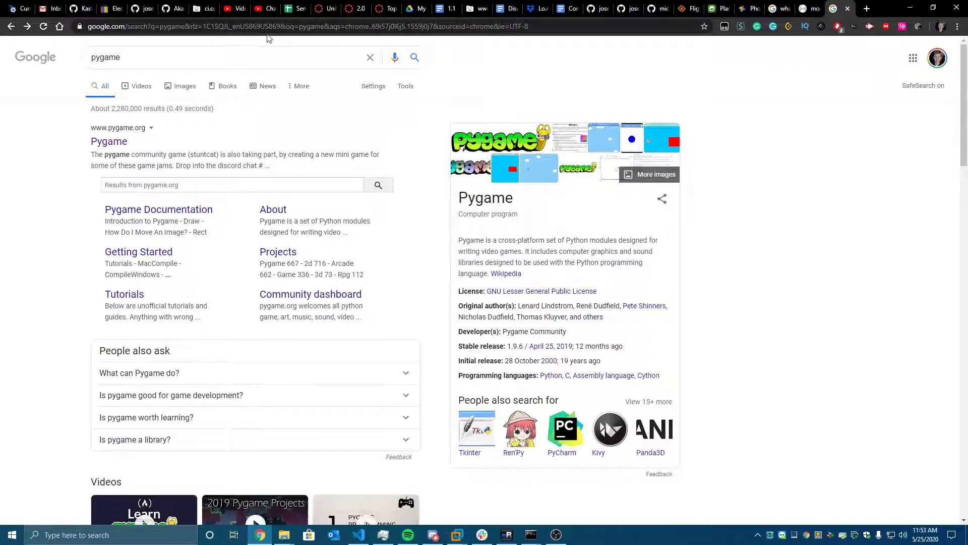
# - Switch to the Windows Server 2019 VM and dismiss the Windows Admin Center notice
pyautogui.click(234, 9)
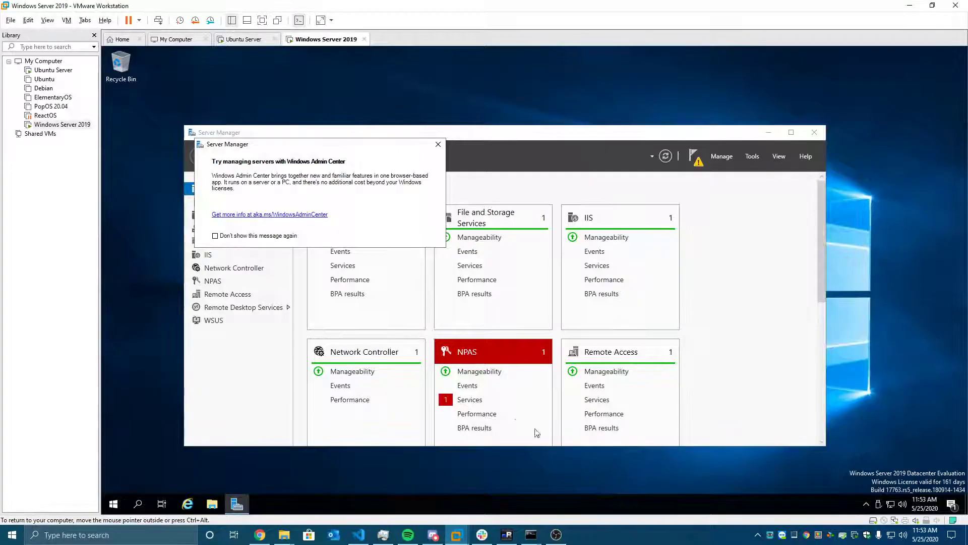
pyautogui.click(438, 145)
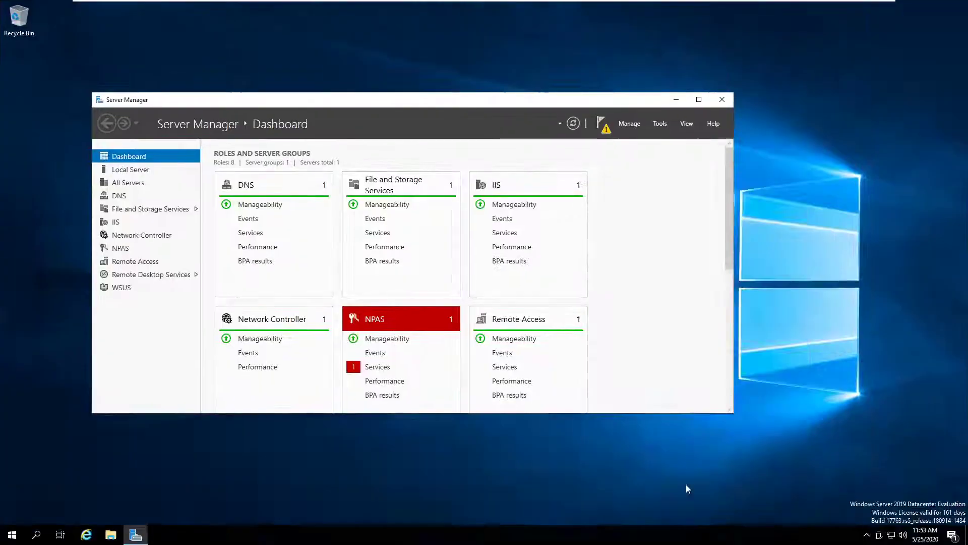
pyautogui.moveTo(562, 446)
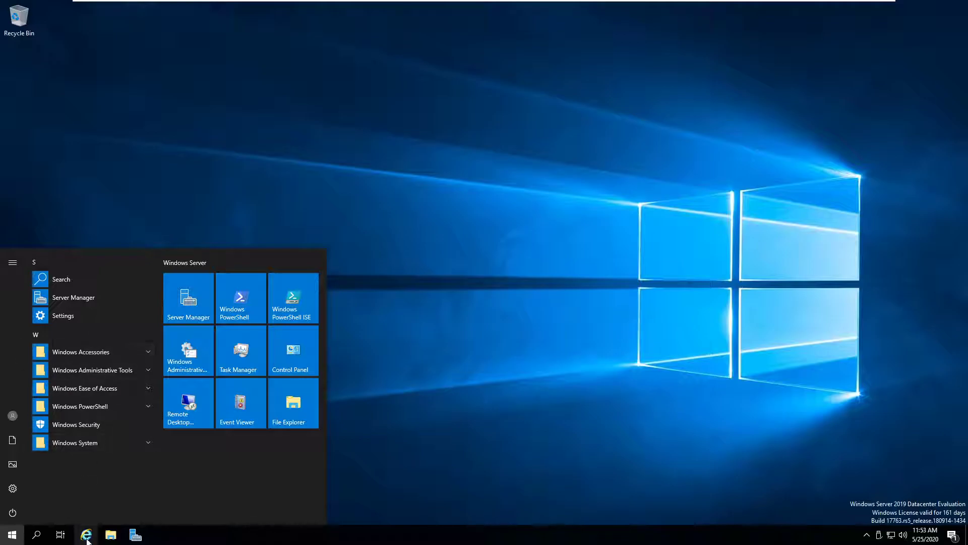
# - Launch Internet Explorer, skip its setup, search Bing for 'python' and open Python.org
pyautogui.click(85, 534)
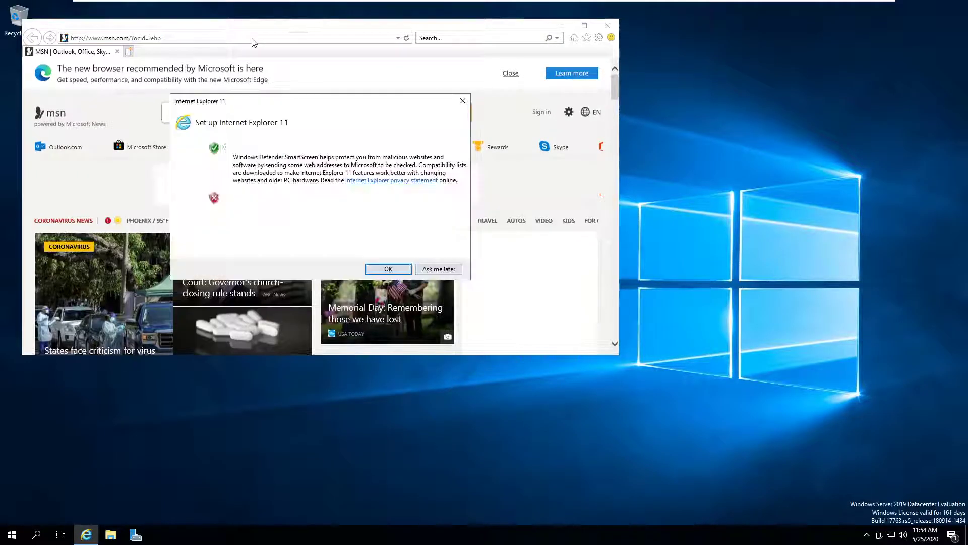
pyautogui.click(388, 268)
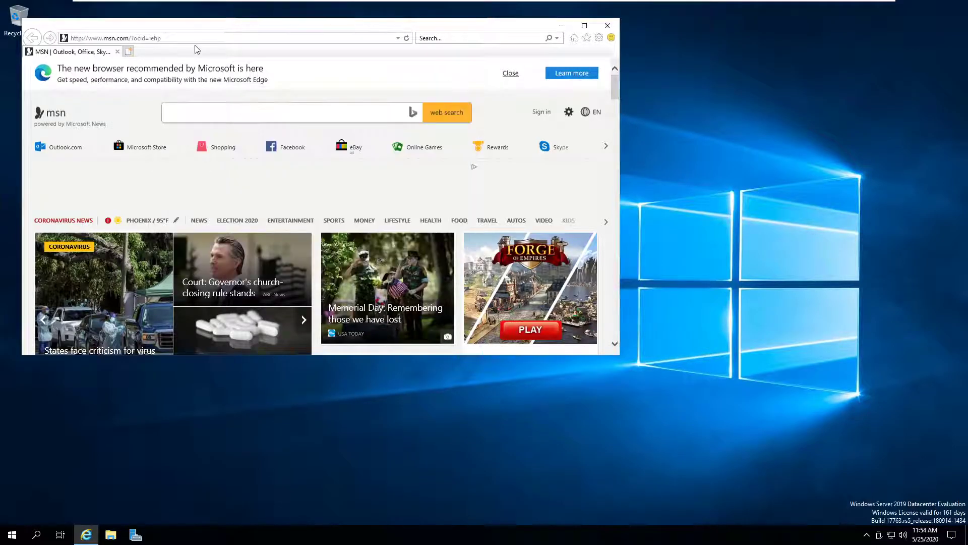
pyautogui.write('python')
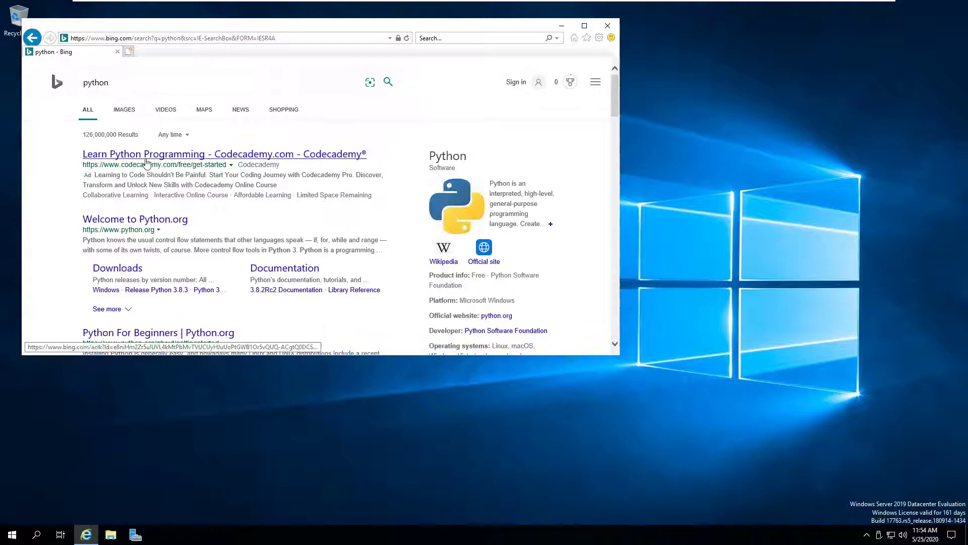
pyautogui.click(134, 218)
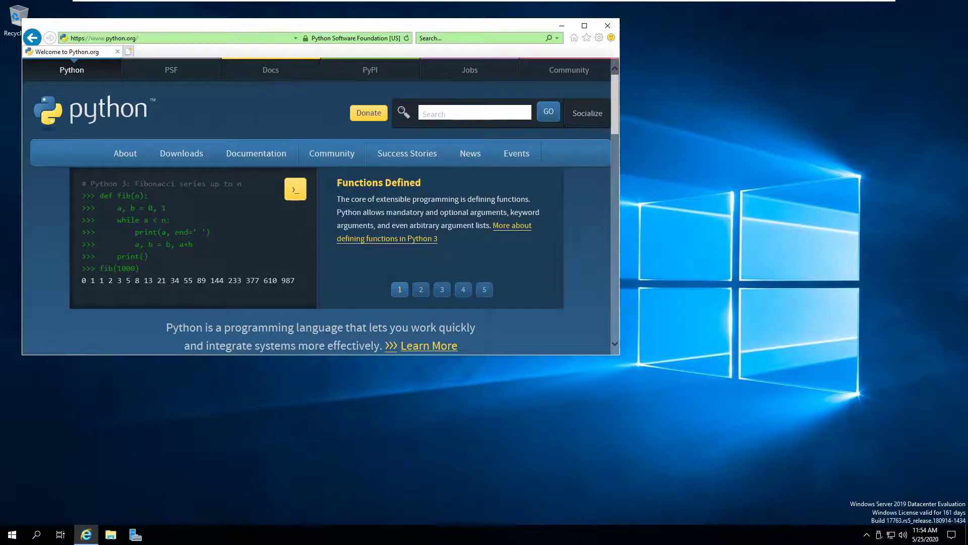
pyautogui.click(11, 533)
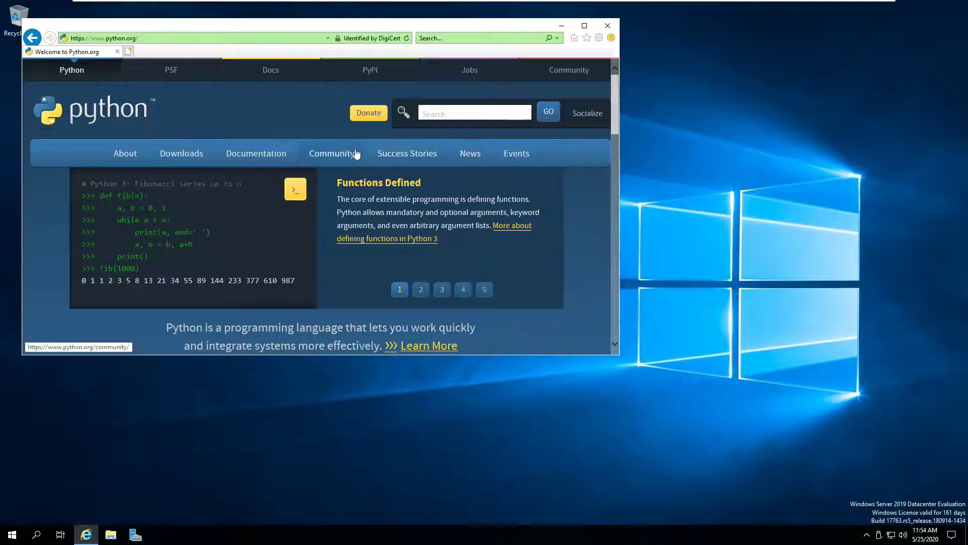
pyautogui.moveTo(181, 159)
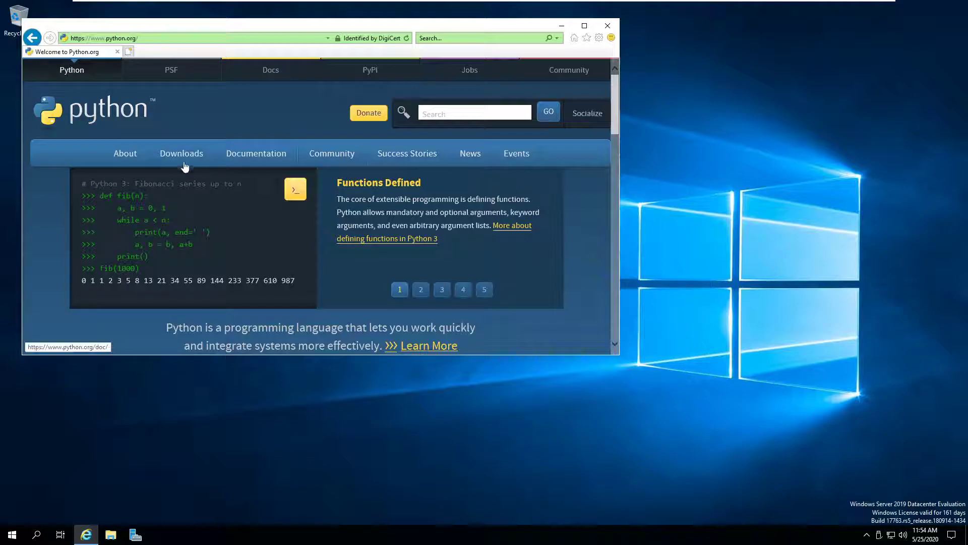
# - Download and save the Python 3.8.3 installer from the python.org Downloads page
pyautogui.click(181, 153)
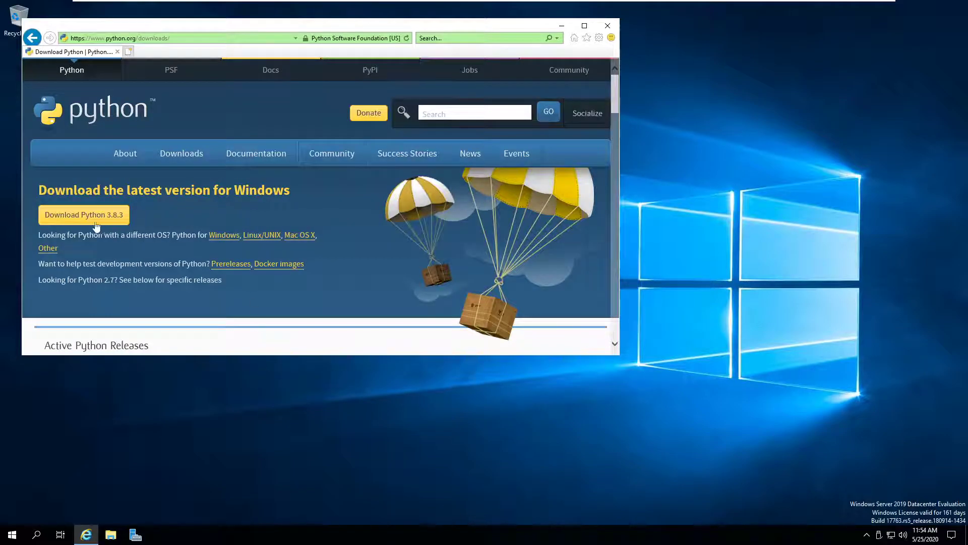
pyautogui.click(84, 214)
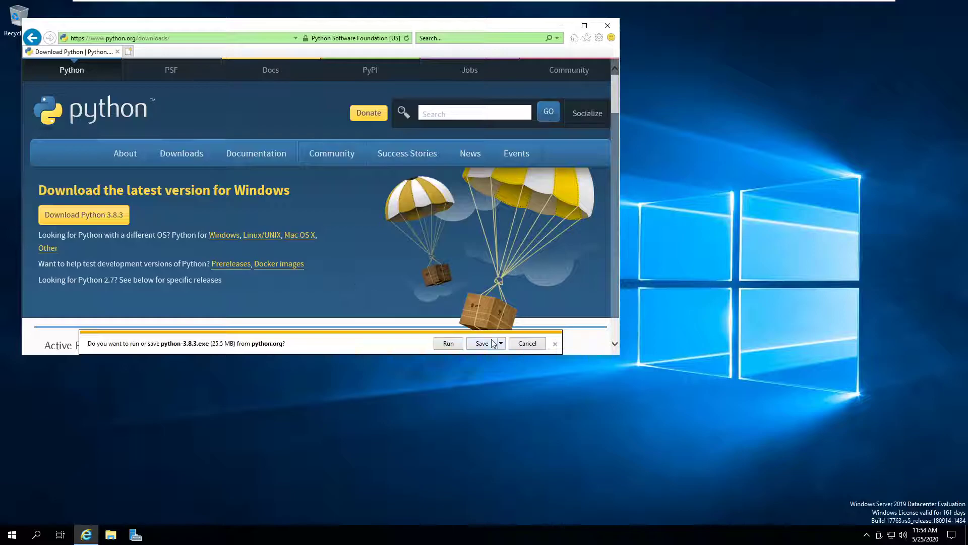
pyautogui.click(481, 343)
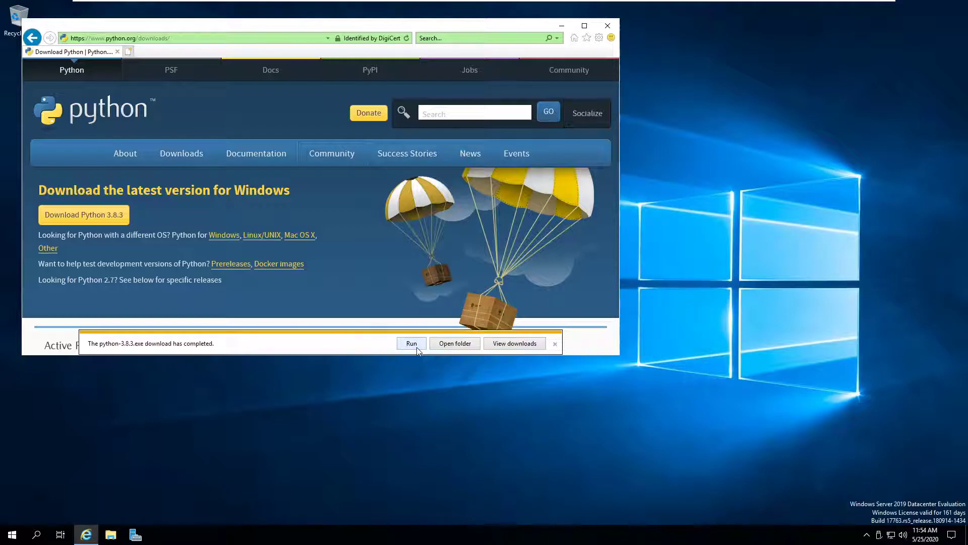
# - Run the Python 3.8.3 installer, cancel its setup, and close Internet Explorer
pyautogui.click(410, 343)
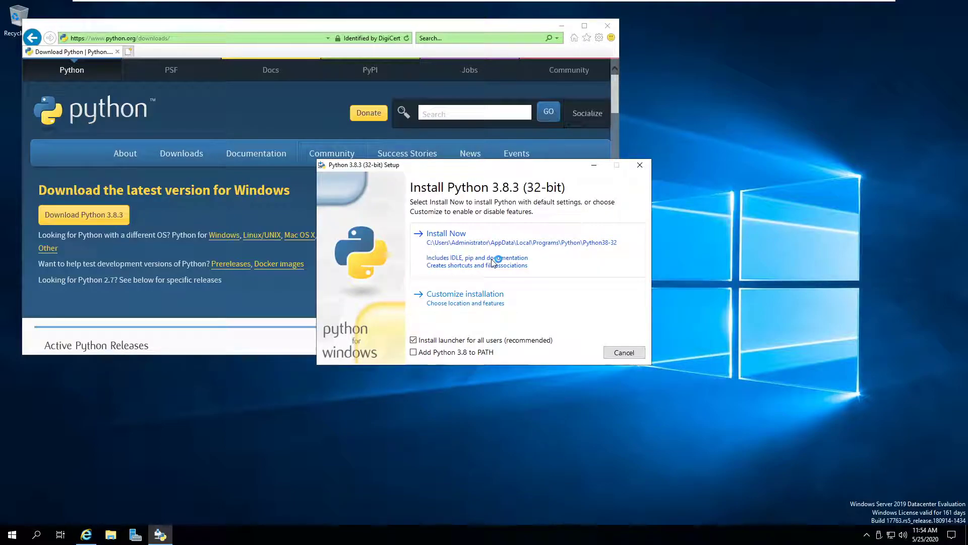
pyautogui.click(624, 352)
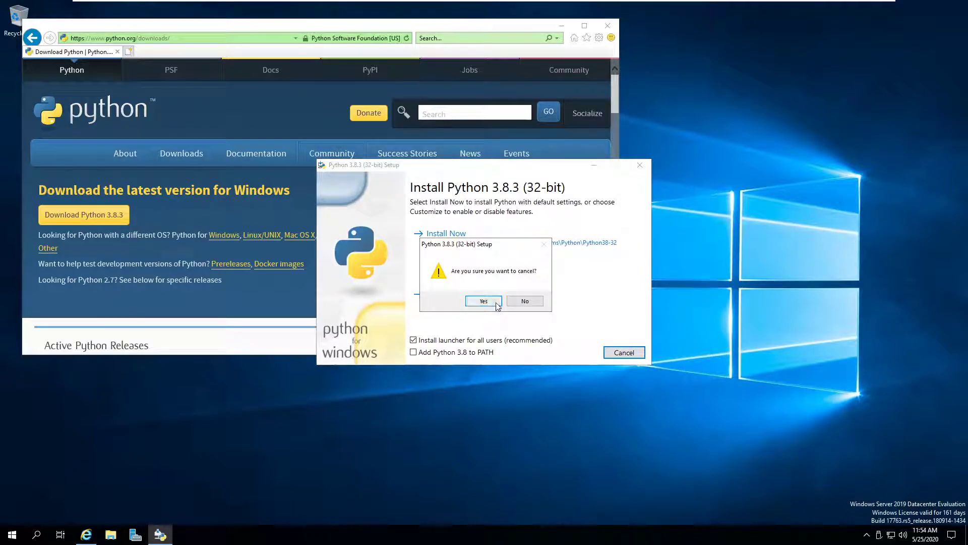
pyautogui.click(483, 300)
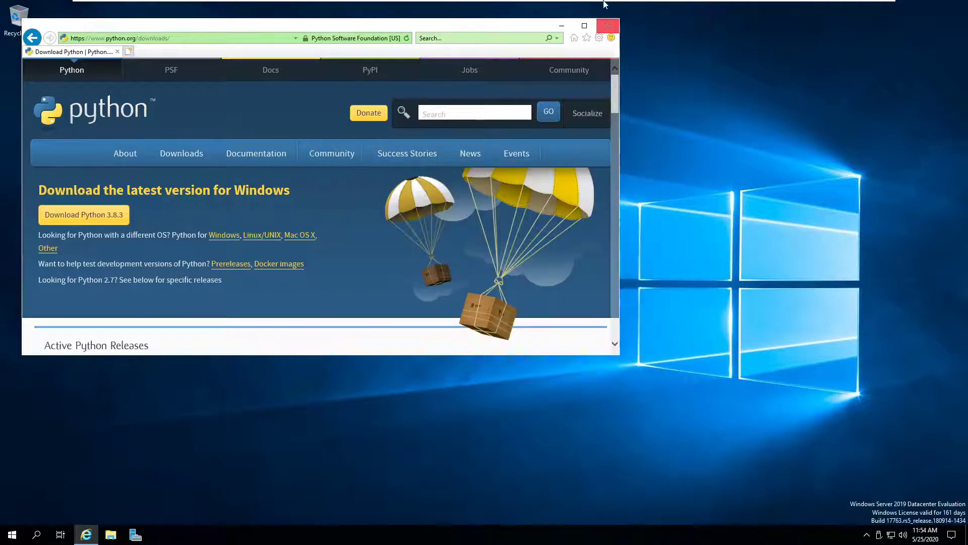
pyautogui.click(607, 25)
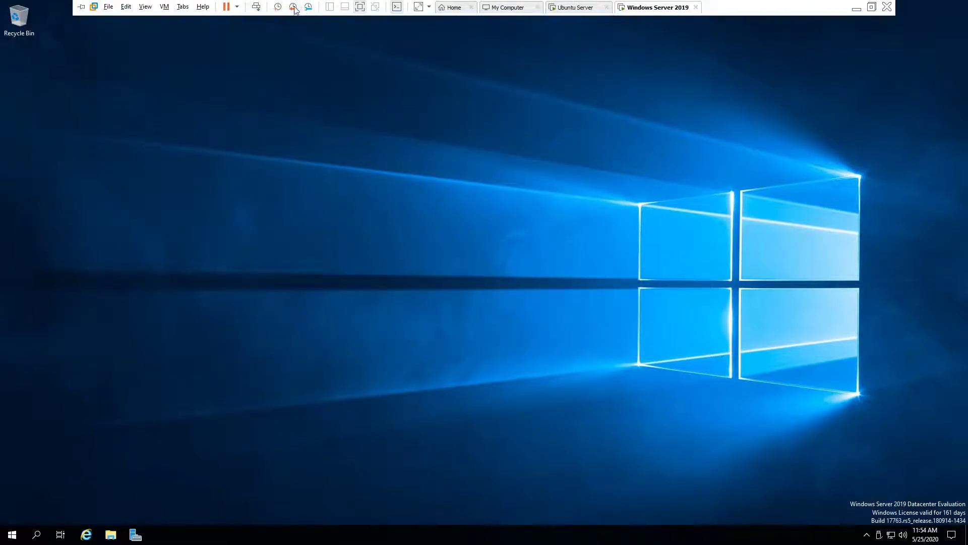
# - Take a 'RestorePoint' snapshot in Snapshot Manager, then close the manager
pyautogui.click(294, 7)
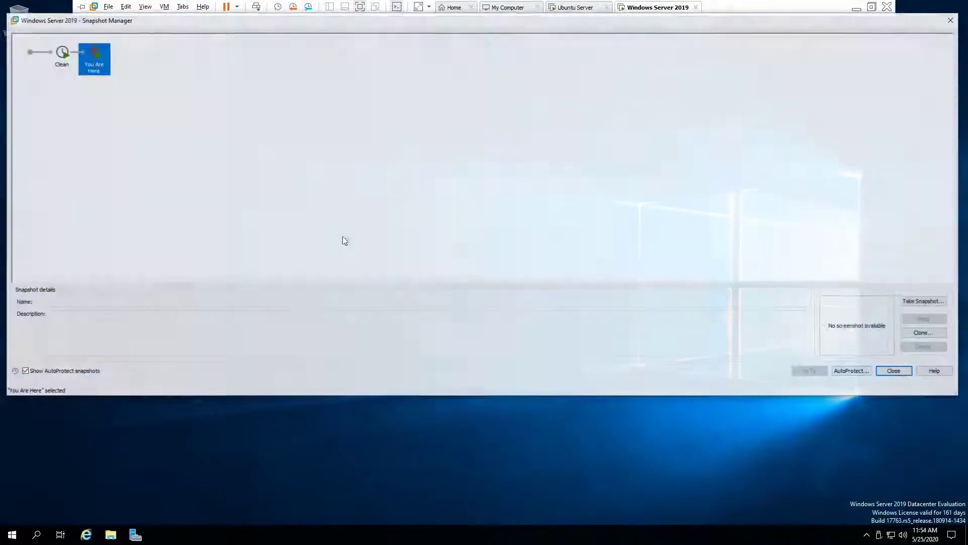
pyautogui.click(923, 300)
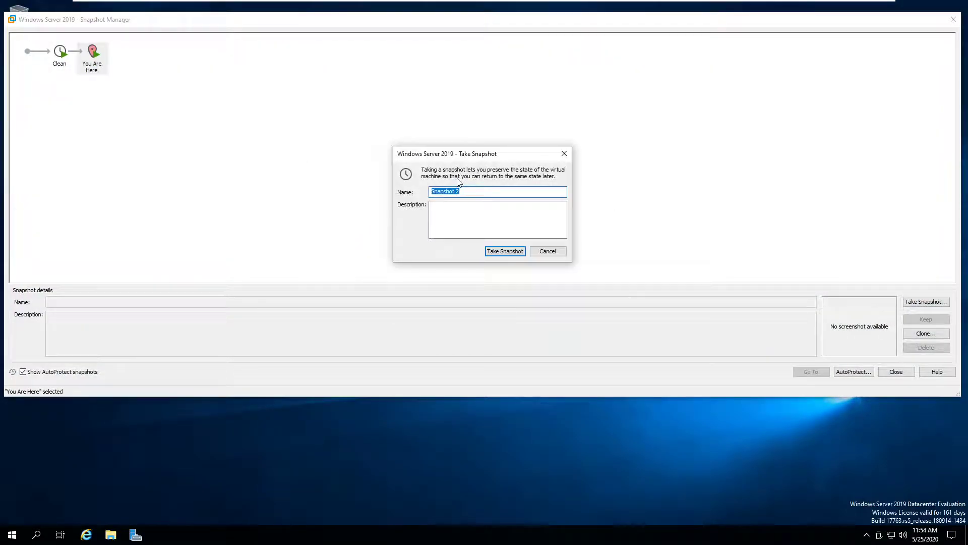
pyautogui.write('R')
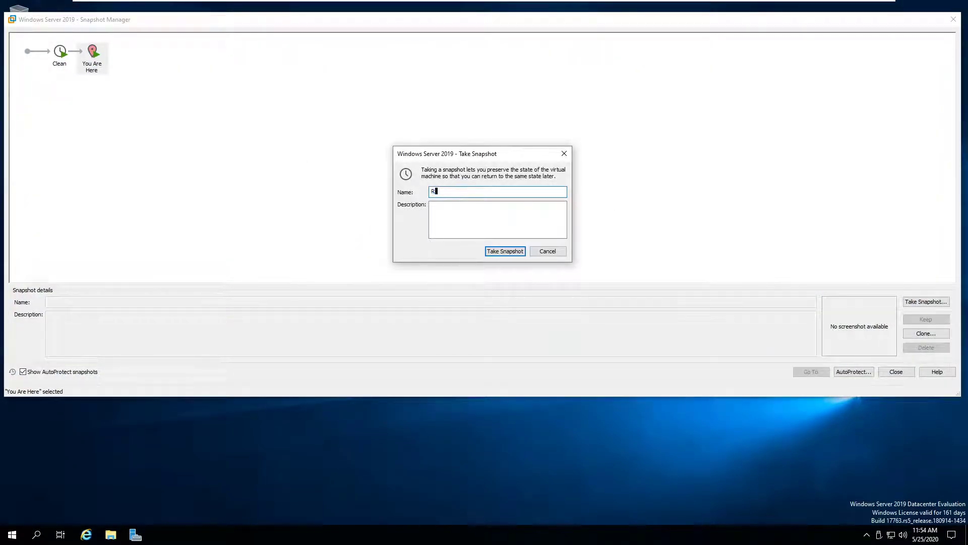
pyautogui.write('estore')
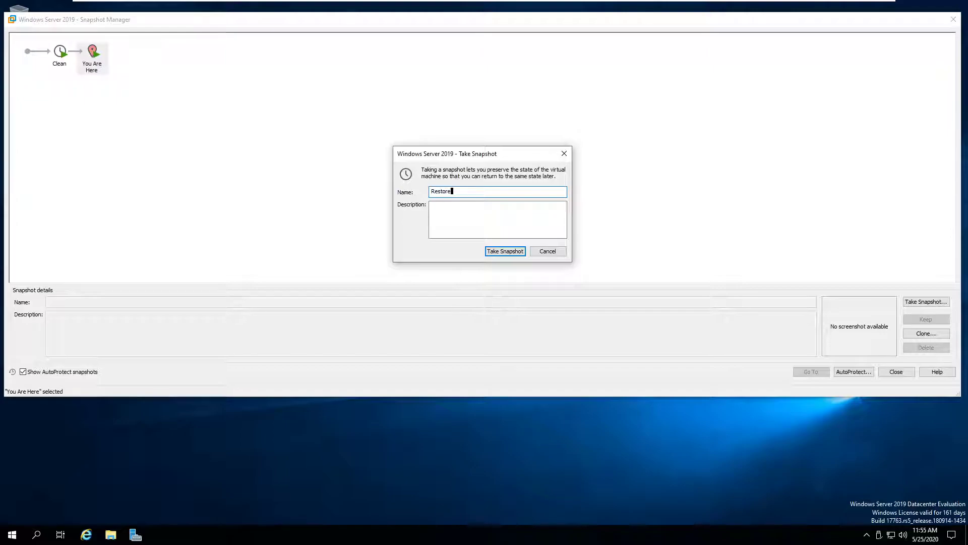
pyautogui.click(504, 251)
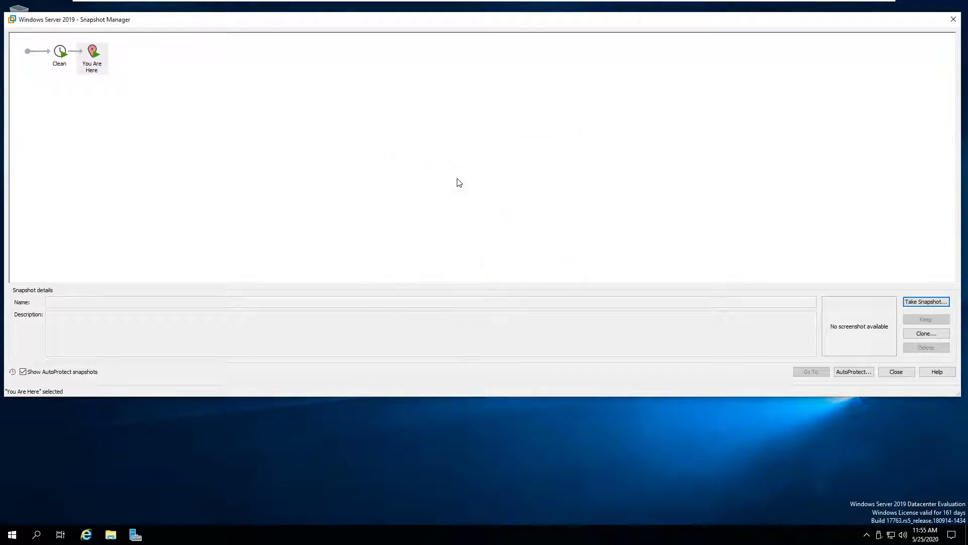
pyautogui.click(926, 302)
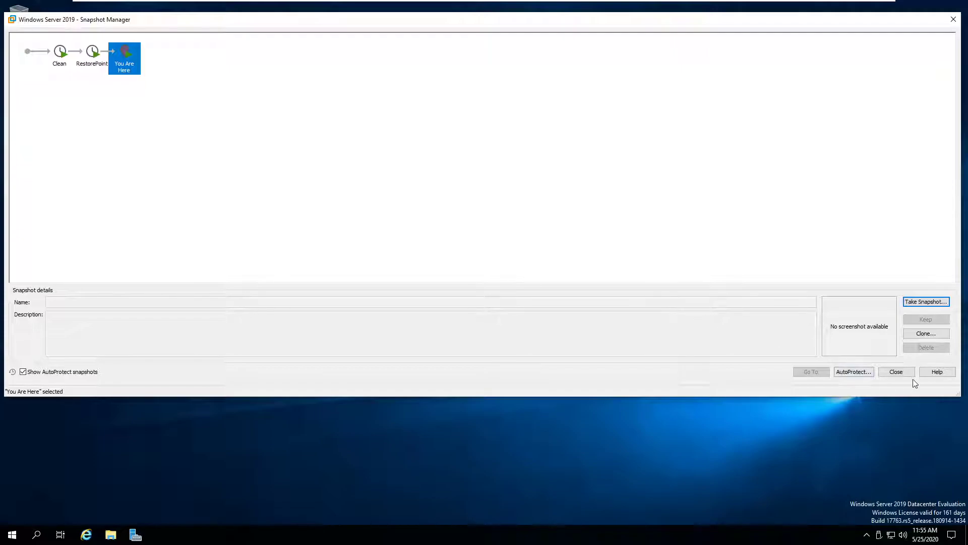
pyautogui.click(896, 371)
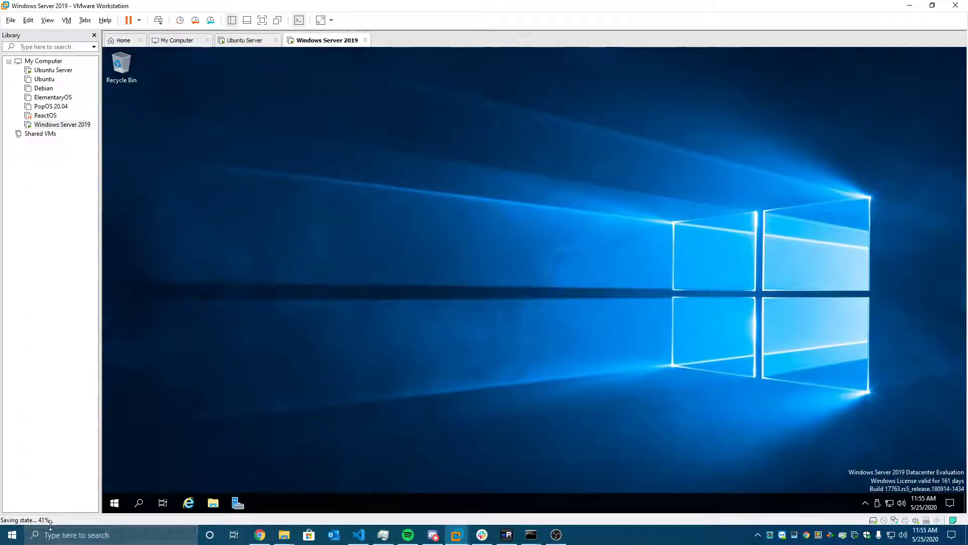
pyautogui.moveTo(400, 470)
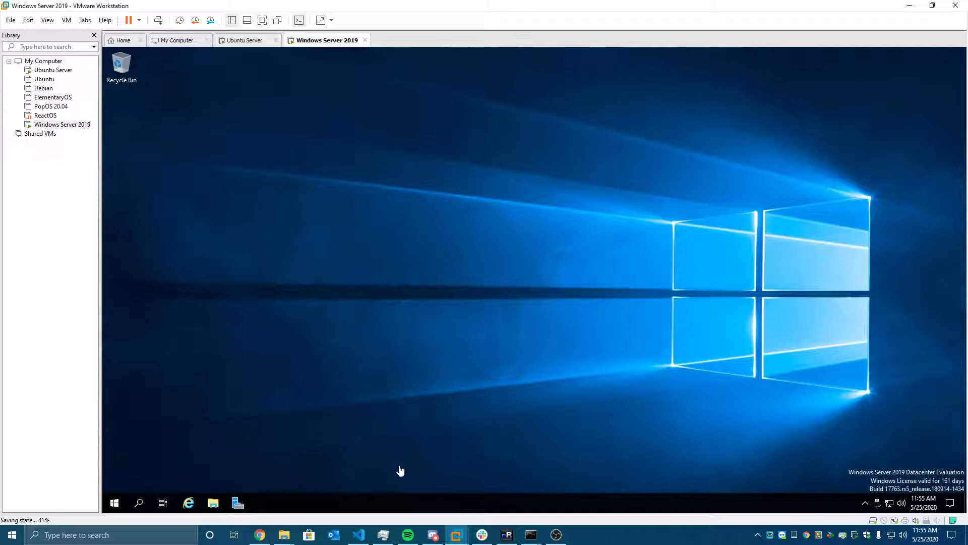
pyautogui.moveTo(88, 391)
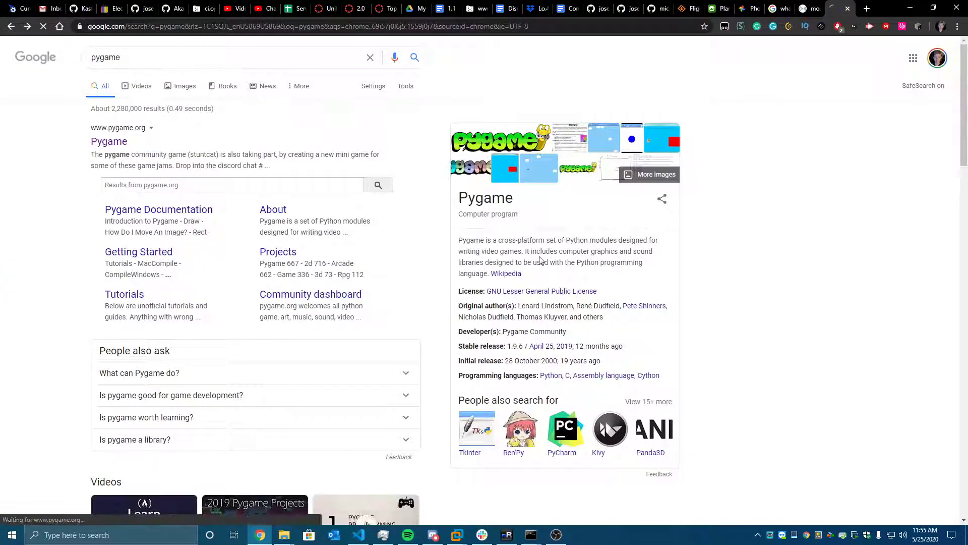
pyautogui.click(109, 141)
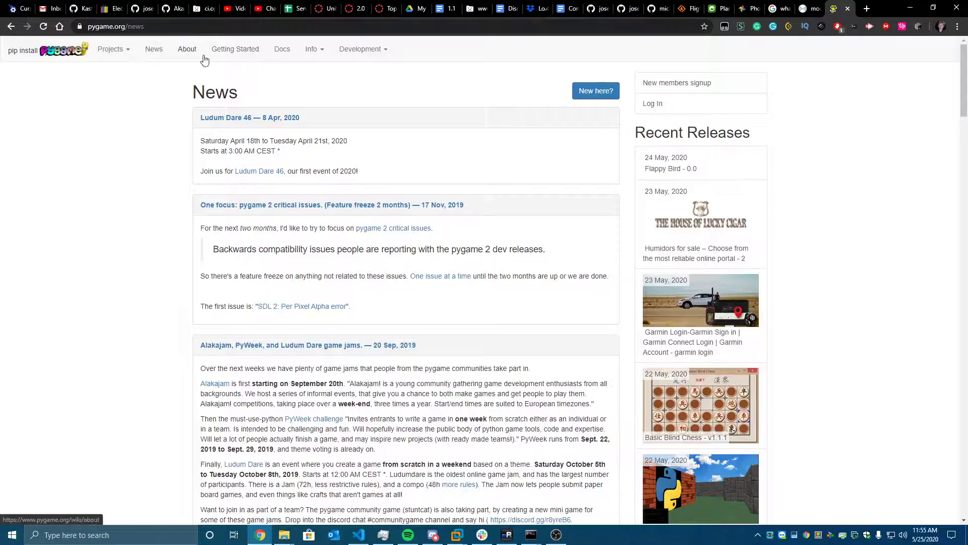
pyautogui.click(187, 49)
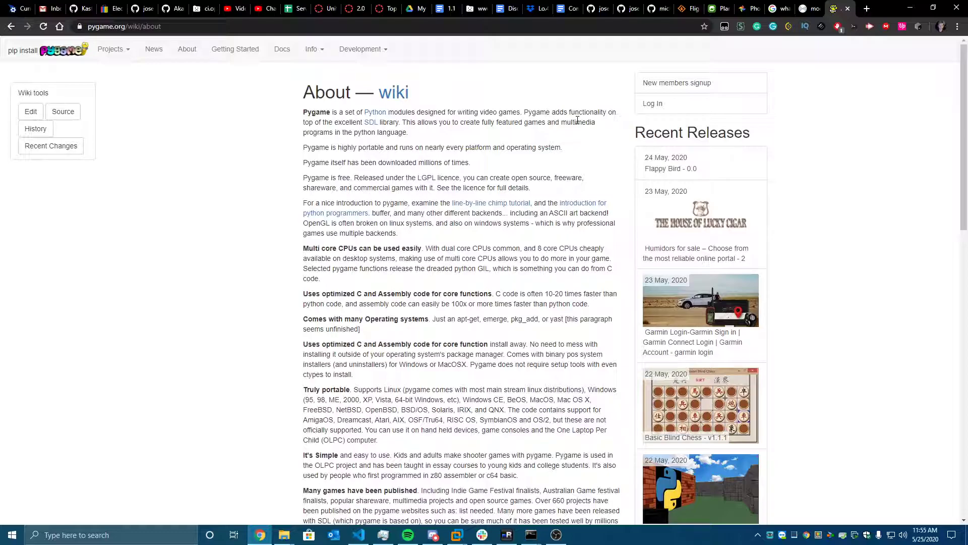
pyautogui.scroll(-3)
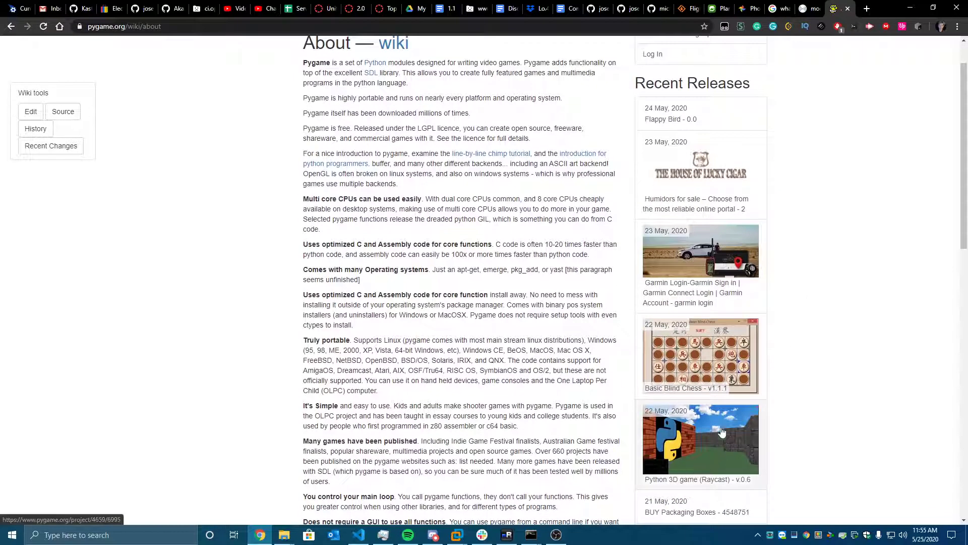
pyautogui.scroll(-3)
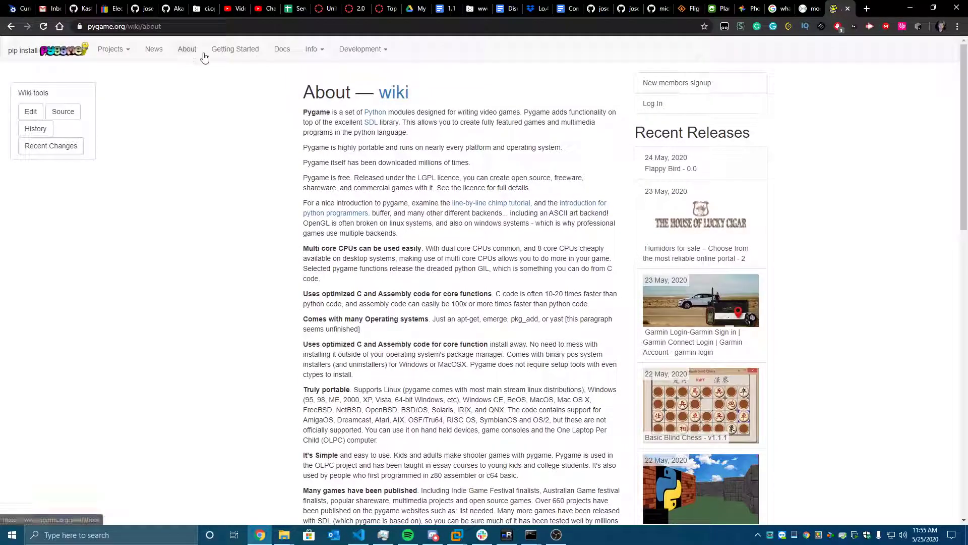
pyautogui.moveTo(326, 225)
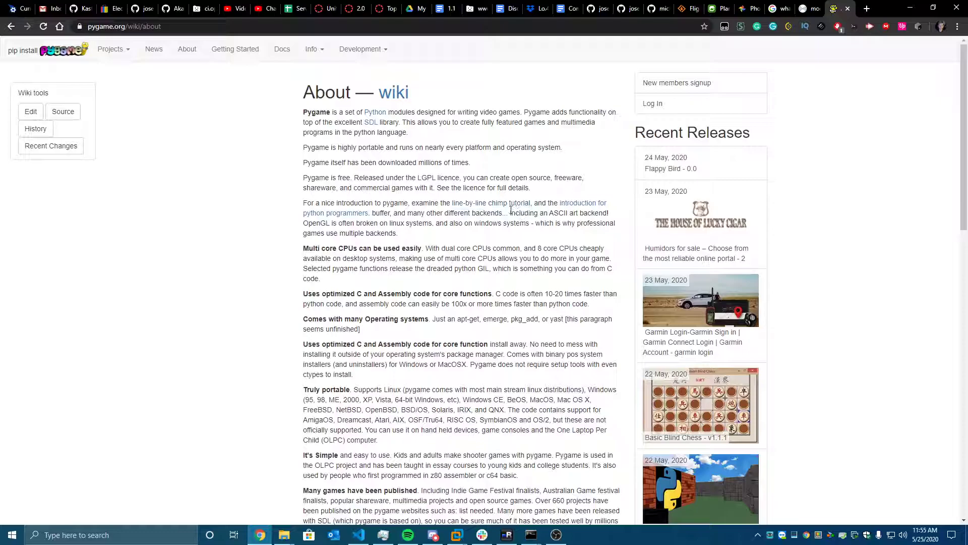
pyautogui.moveTo(510, 212); pyautogui.dragTo(608, 213)
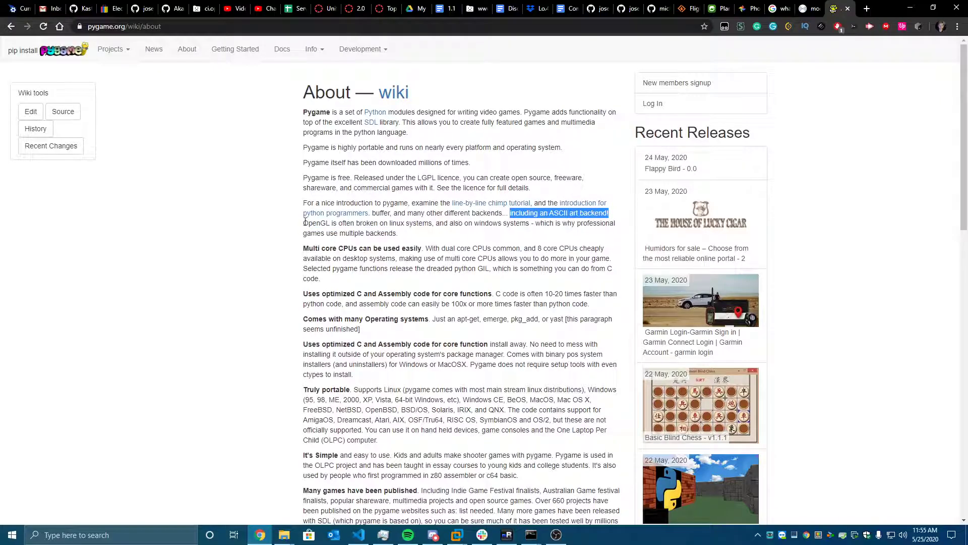
pyautogui.moveTo(302, 223); pyautogui.dragTo(423, 223)
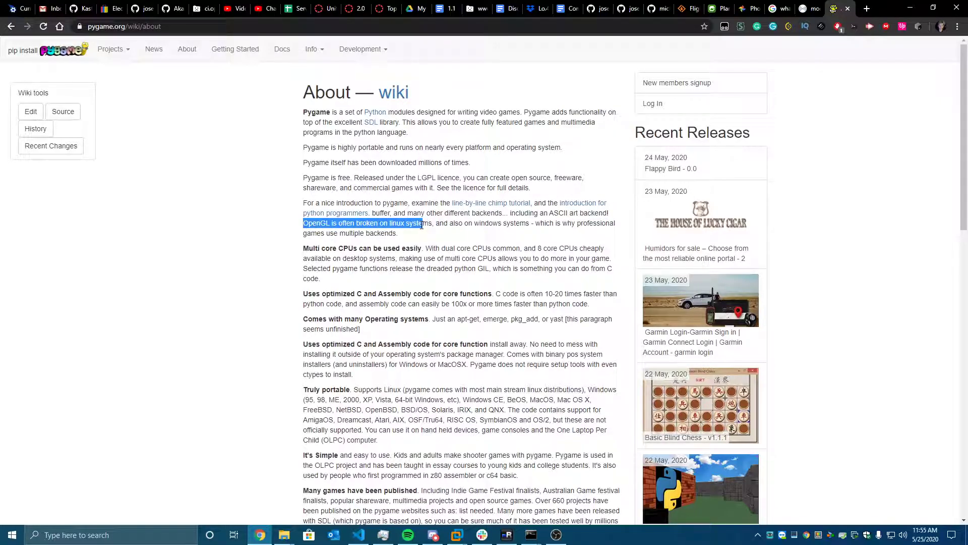
pyautogui.moveTo(422, 223); pyautogui.dragTo(434, 223)
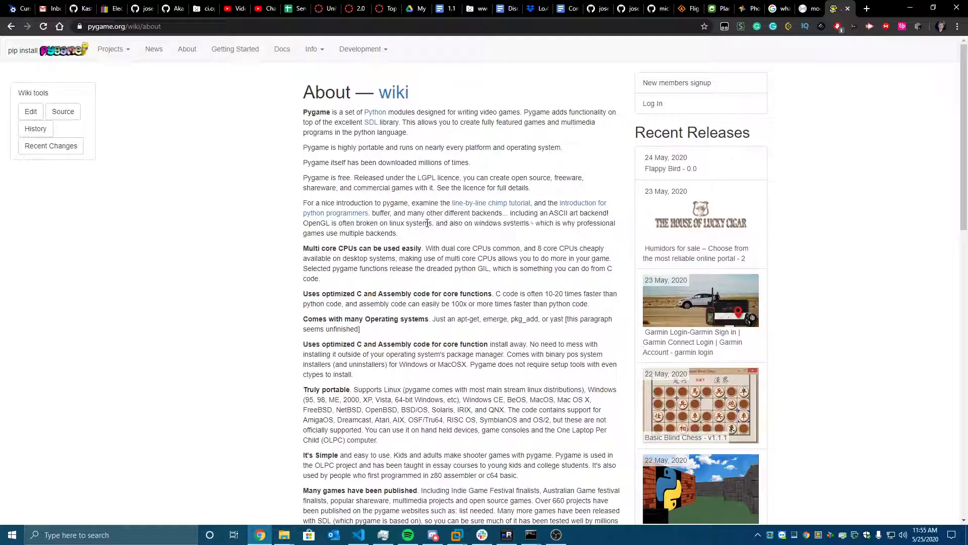
pyautogui.moveTo(388, 234)
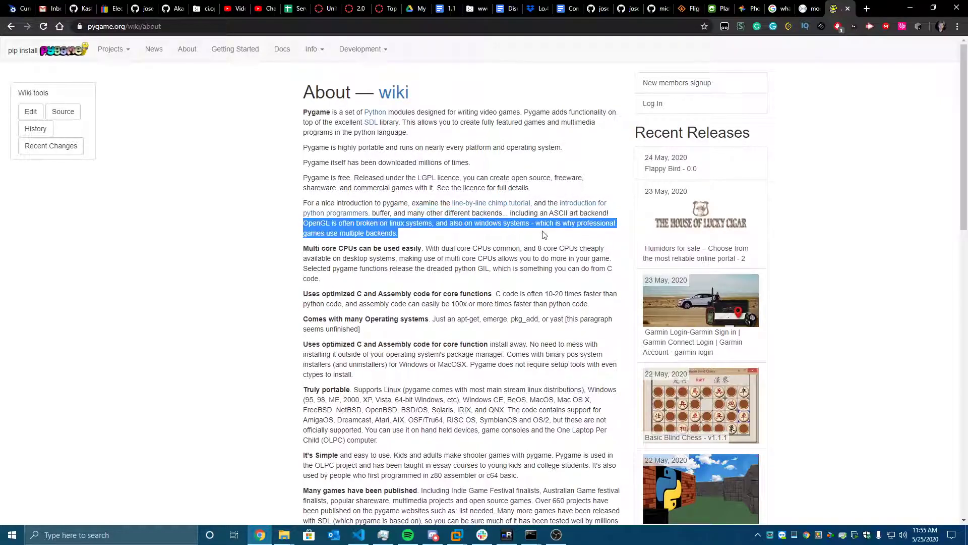
pyautogui.click(542, 234)
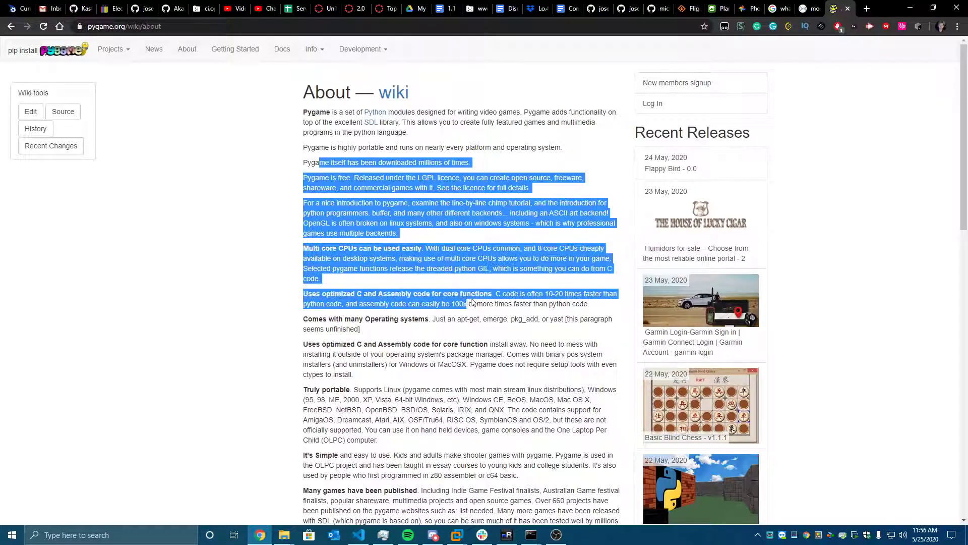
pyautogui.click(476, 342)
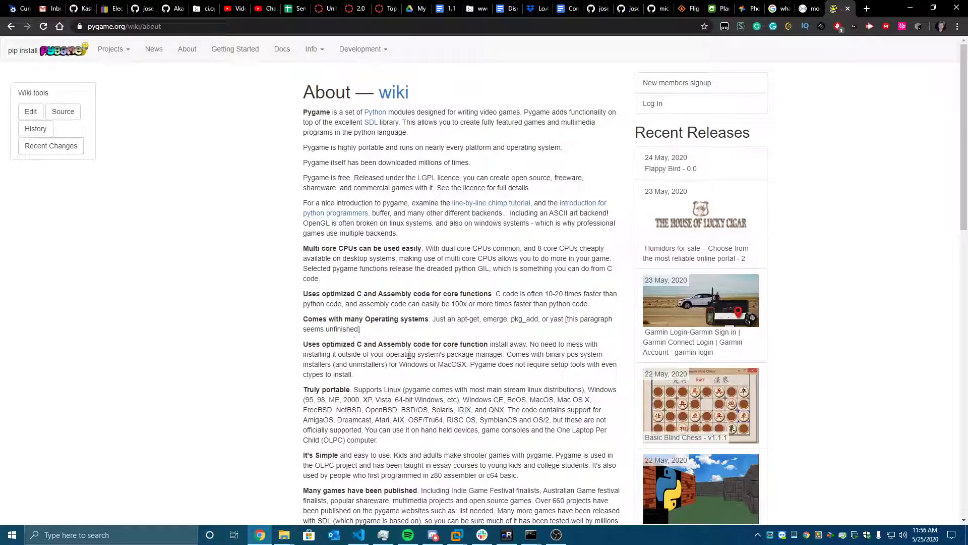
pyautogui.moveTo(400, 333)
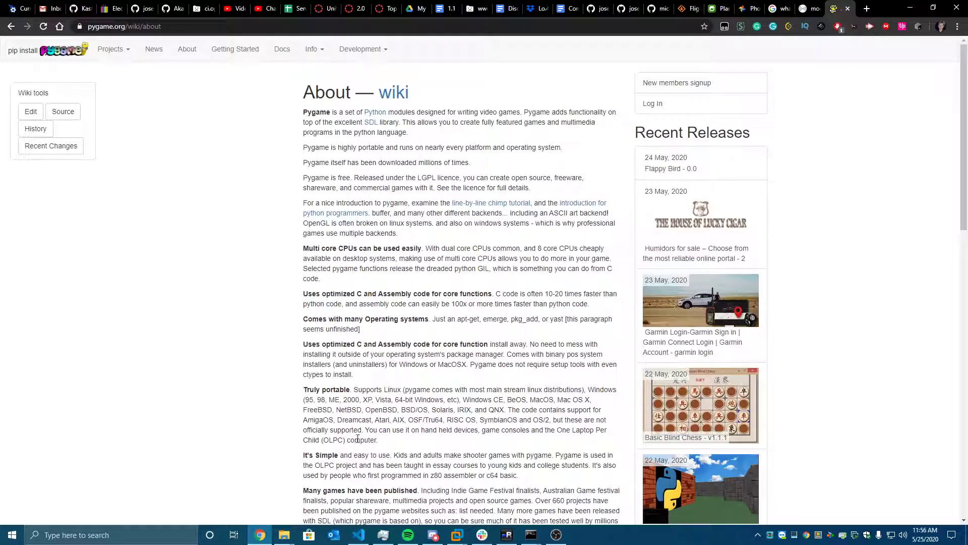
pyautogui.moveTo(303, 400); pyautogui.dragTo(380, 420)
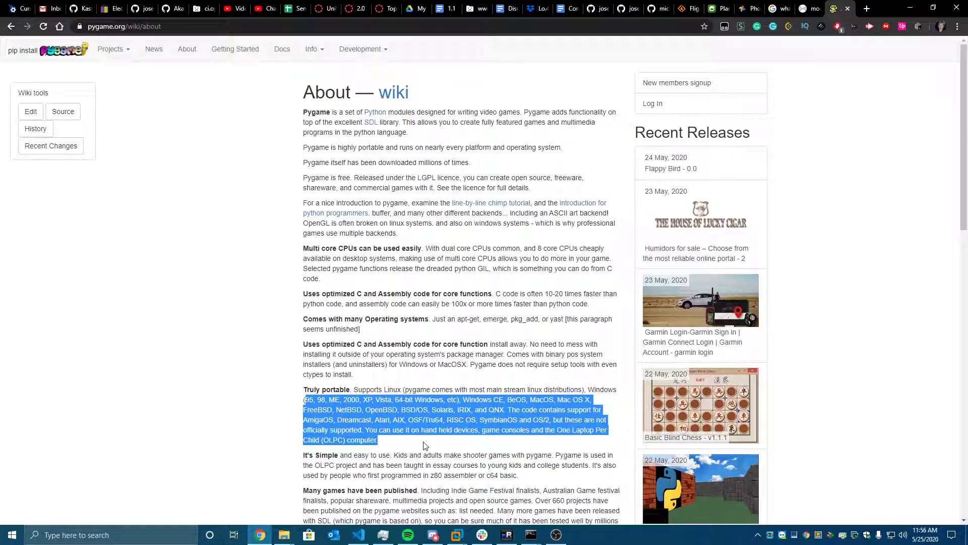
pyautogui.click(438, 454)
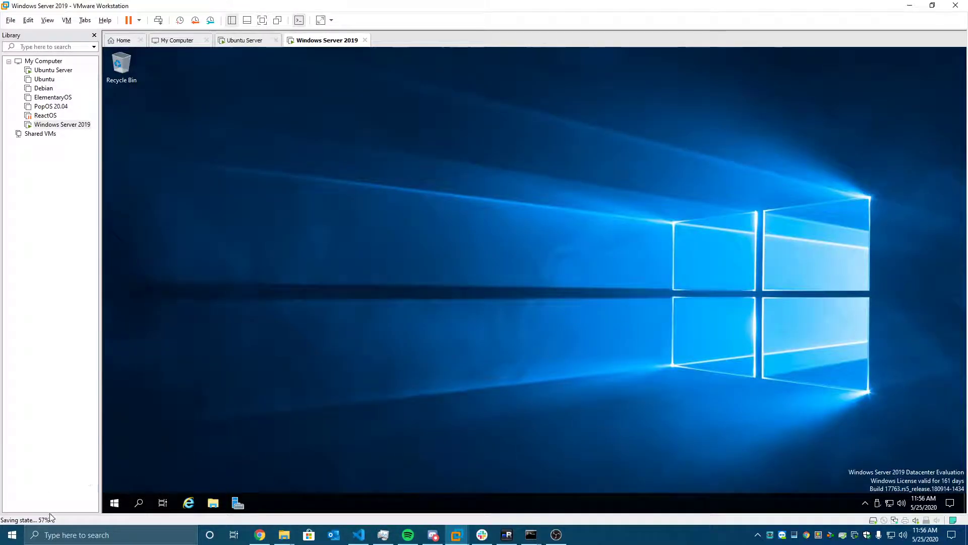
pyautogui.moveTo(206, 404)
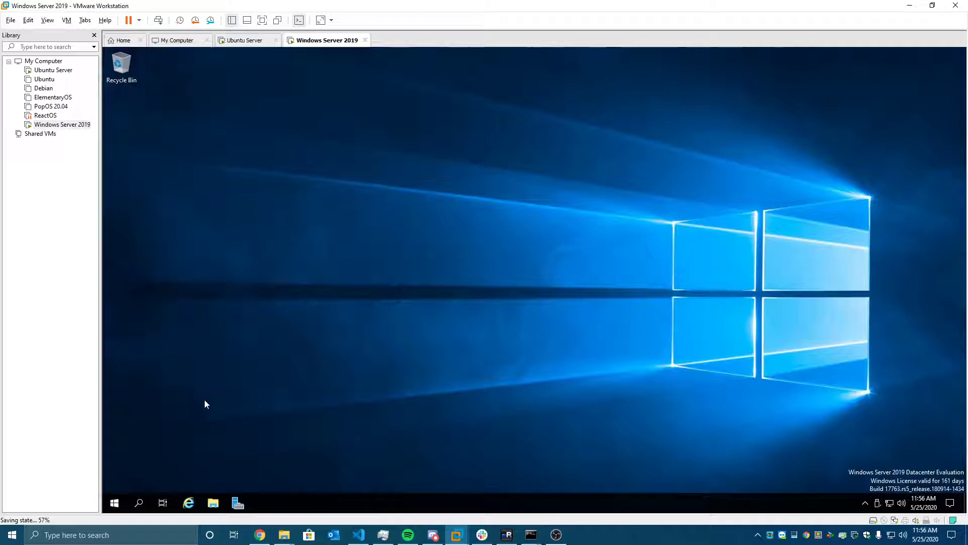
pyautogui.moveTo(198, 432)
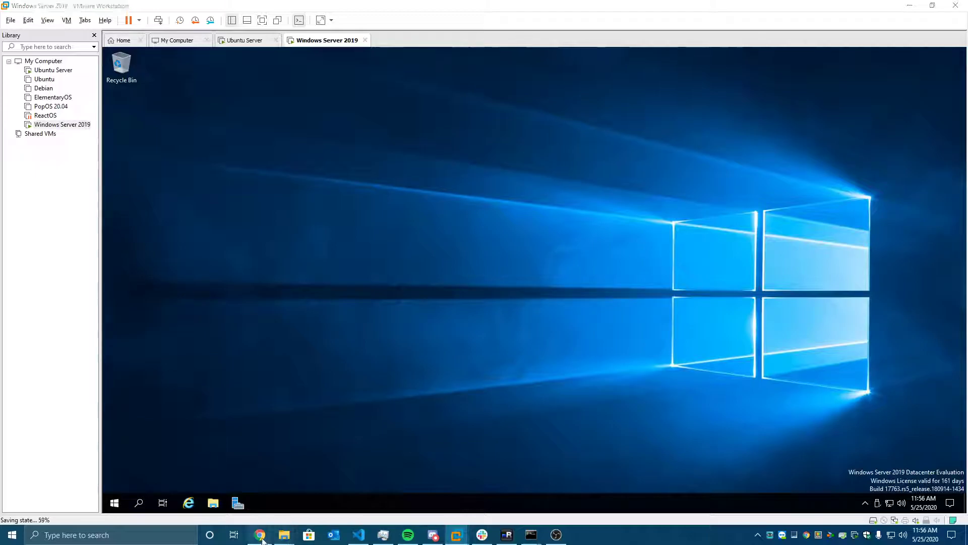
# - Return to Chrome from the host taskbar, leaving the VM behind
pyautogui.click(259, 534)
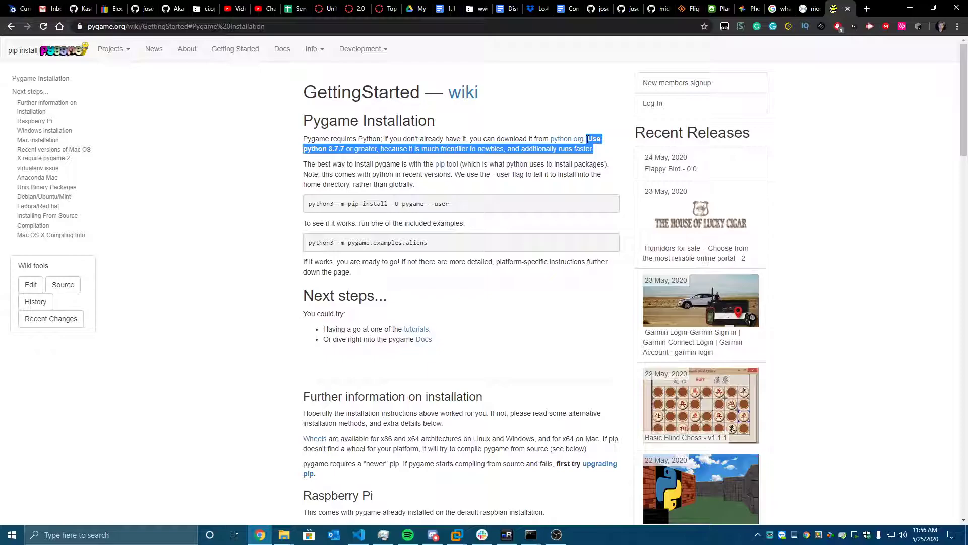
# - Scroll to Windows installation and highlight the 'py -m pip install' and aliens example commands
pyautogui.click(312, 216)
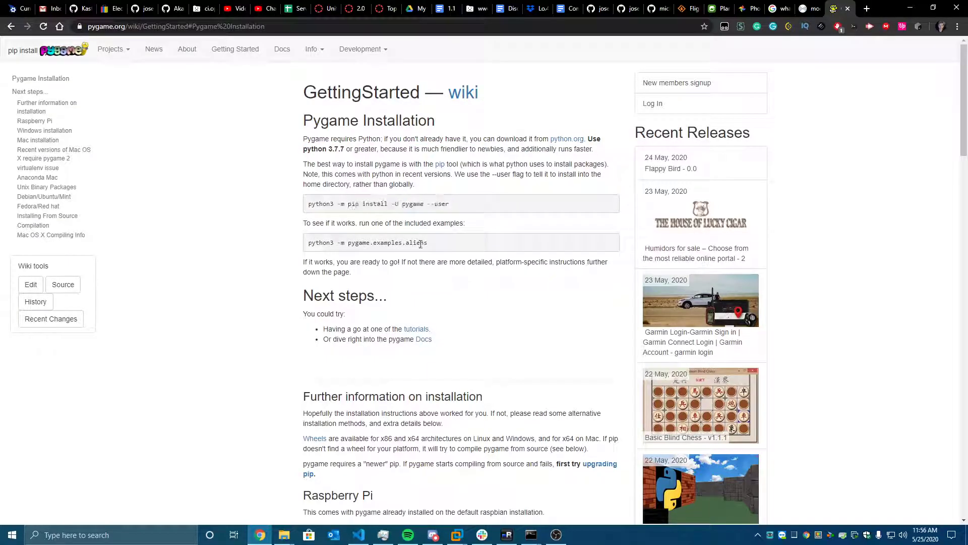
pyautogui.scroll(-3)
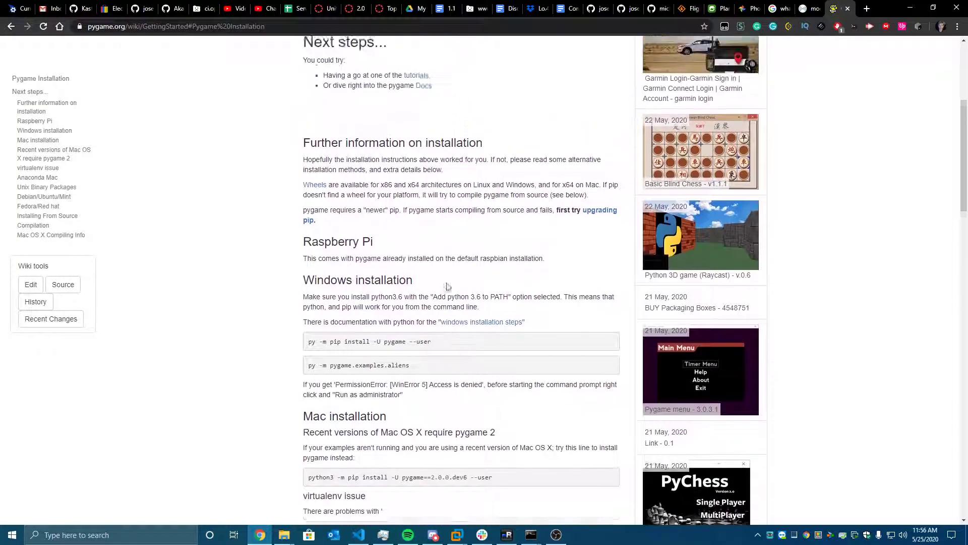
pyautogui.scroll(-3)
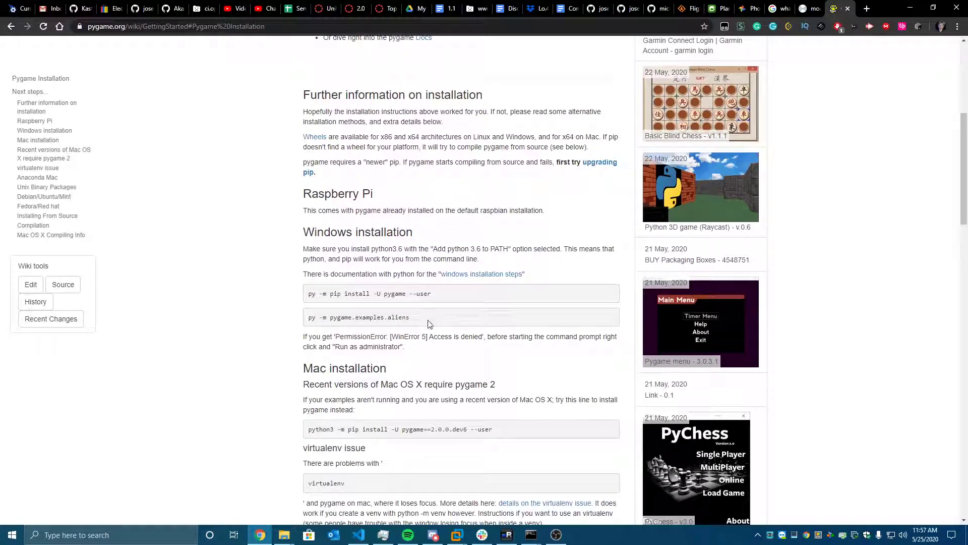
pyautogui.moveTo(303, 335); pyautogui.dragTo(404, 346)
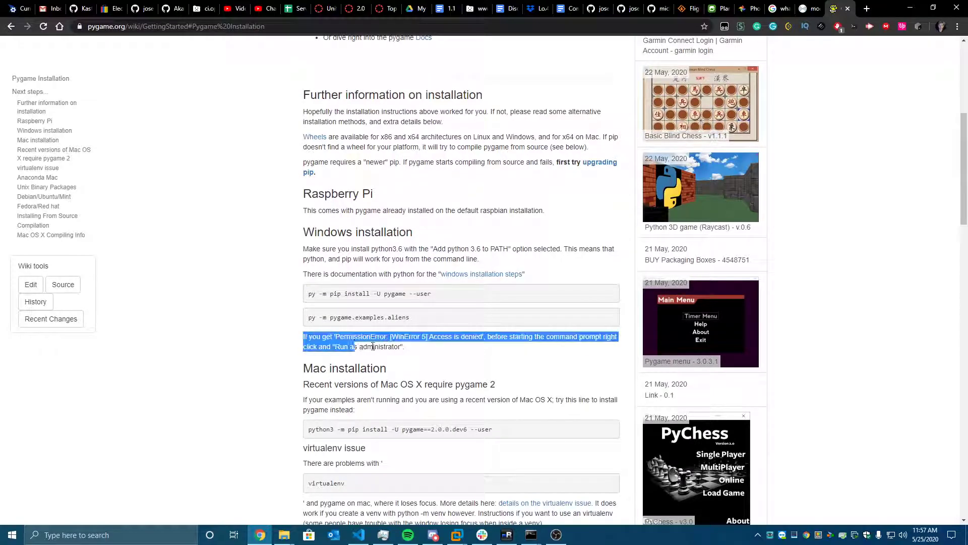
pyautogui.click(415, 317)
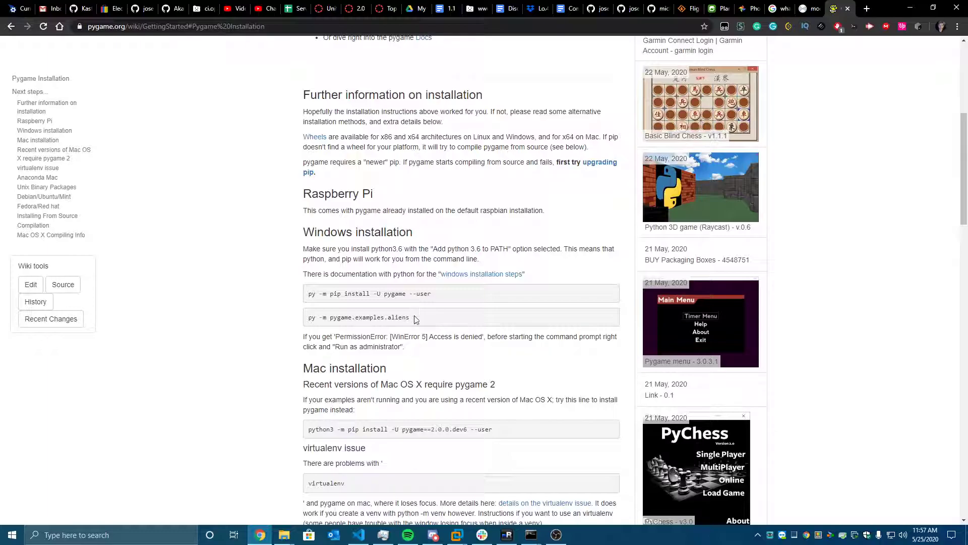
pyautogui.moveTo(307, 294); pyautogui.dragTo(409, 317)
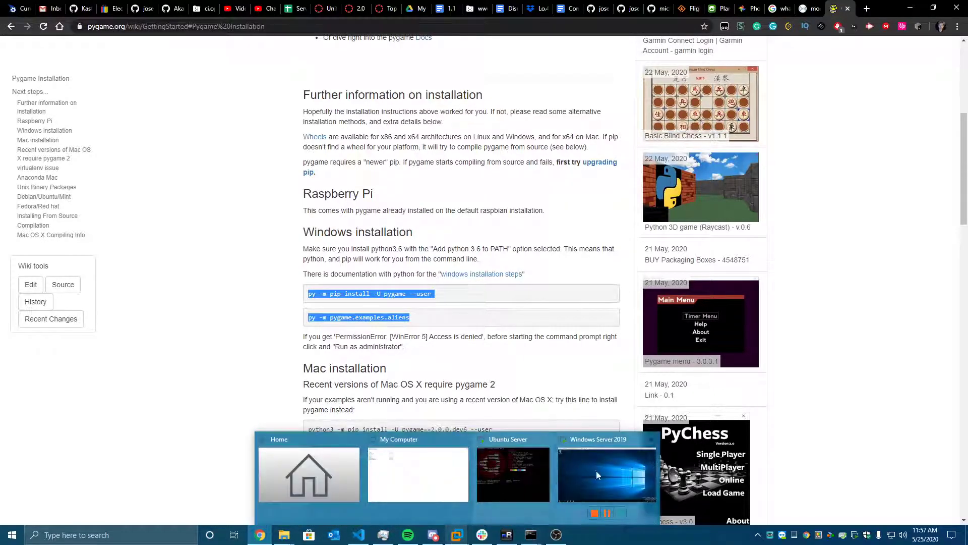
# - Switch back to the Windows Server 2019 VM from the VMware taskbar thumbnail
pyautogui.click(605, 473)
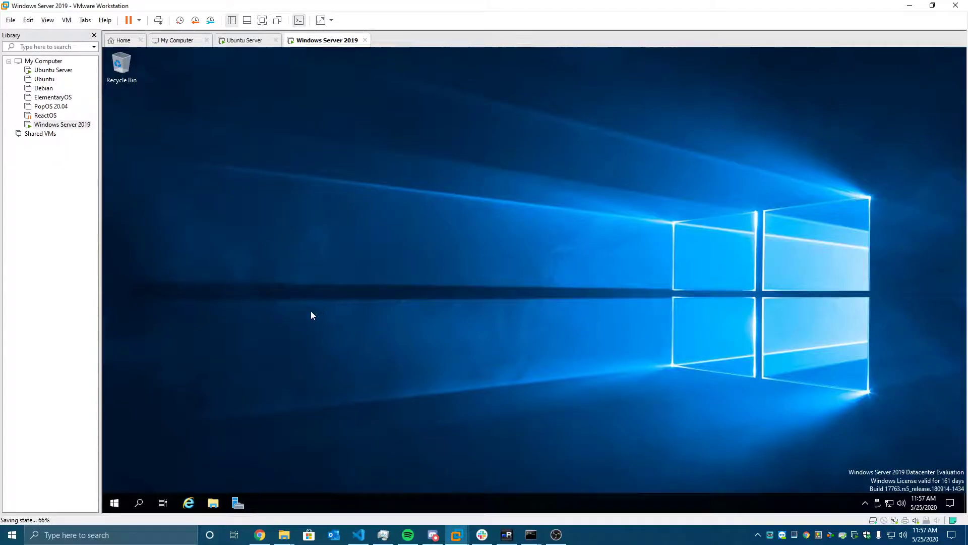
pyautogui.moveTo(200, 470)
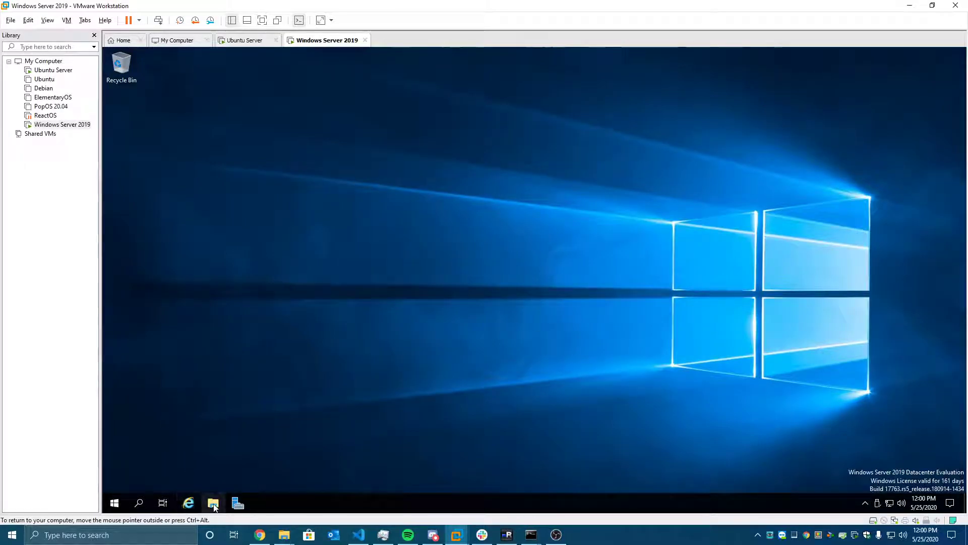
# - Launch python-3.8.3 from Downloads and Install Now with 'Add Python 3.8 to PATH' ticked
pyautogui.click(212, 503)
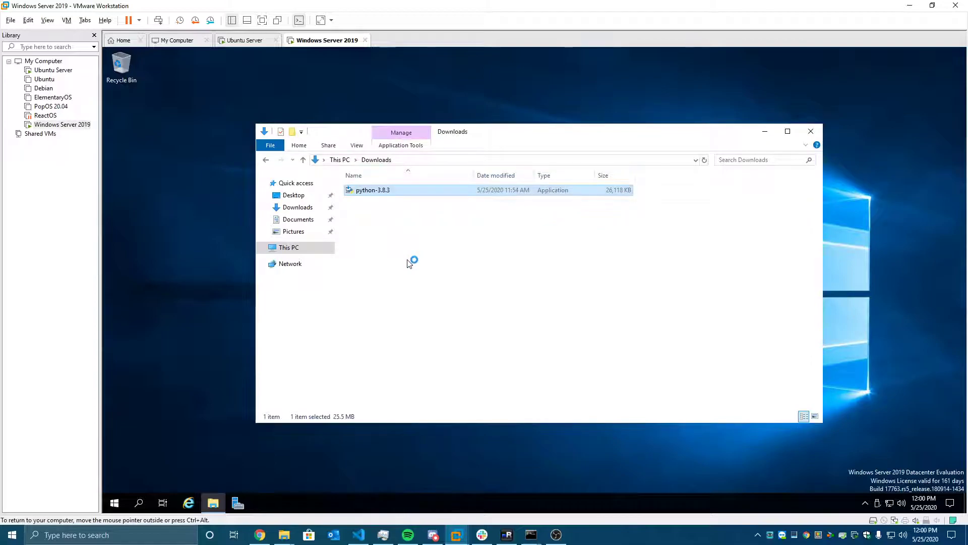
pyautogui.doubleClick(373, 189)
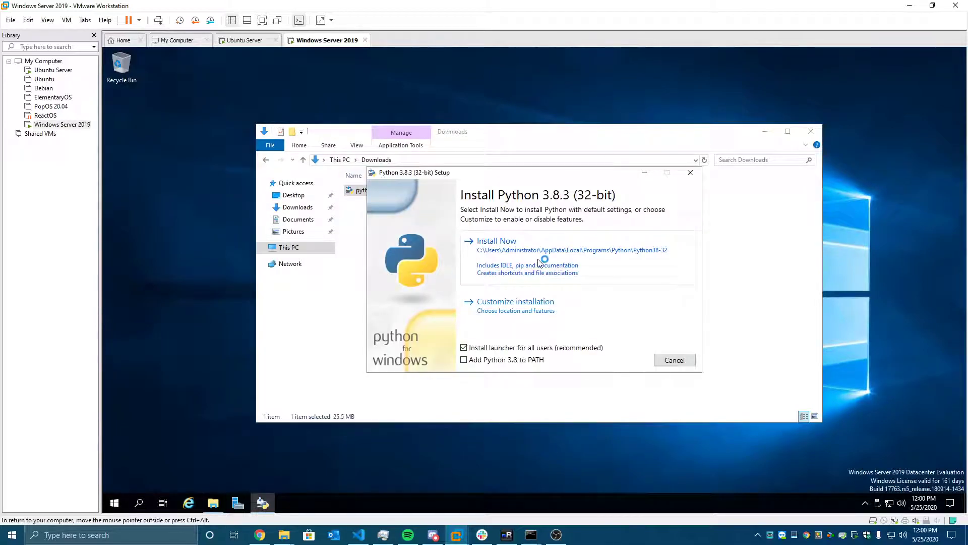
pyautogui.click(463, 359)
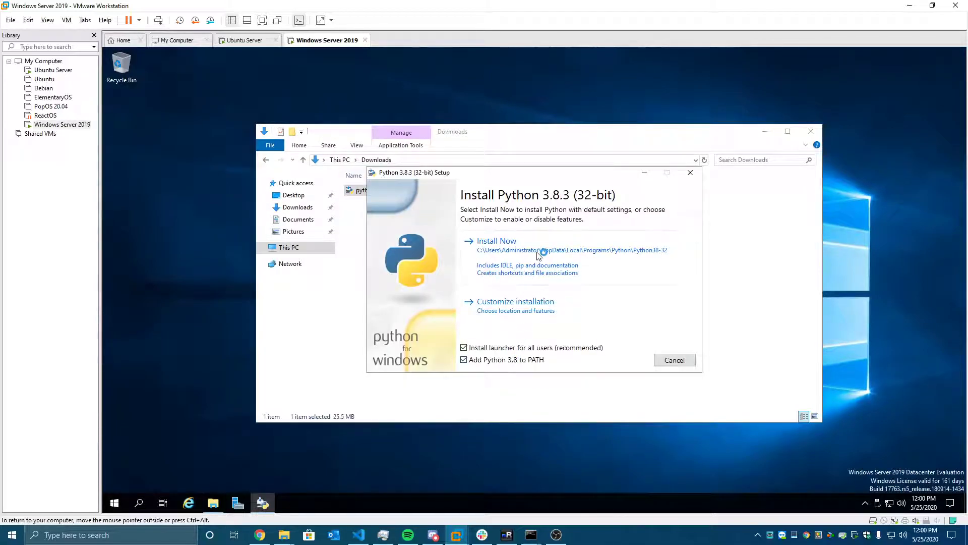
pyautogui.click(496, 241)
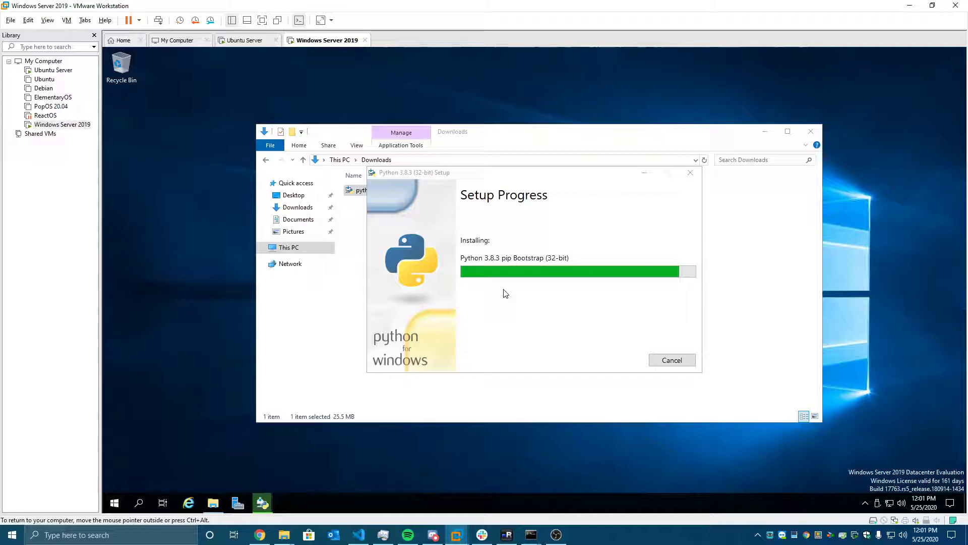
pyautogui.moveTo(130, 484)
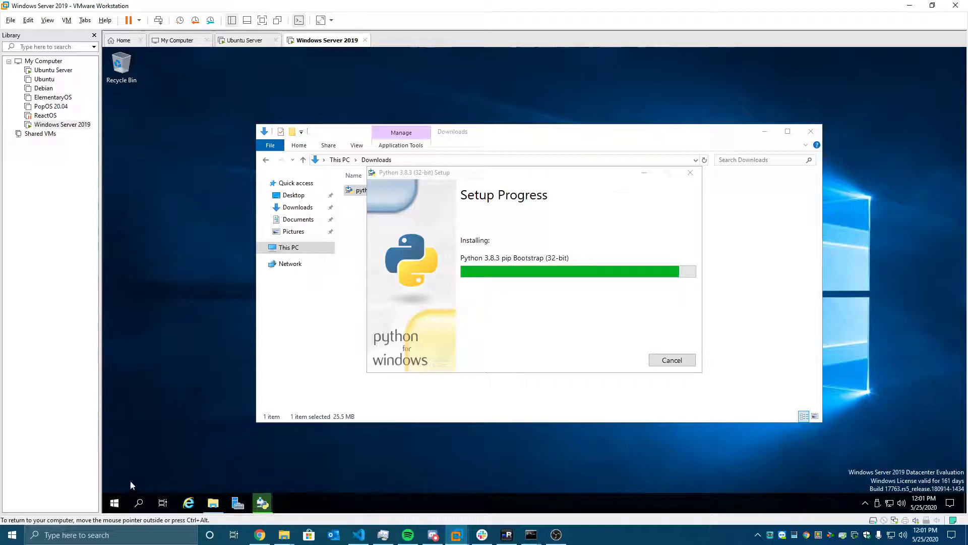
pyautogui.moveTo(494, 284)
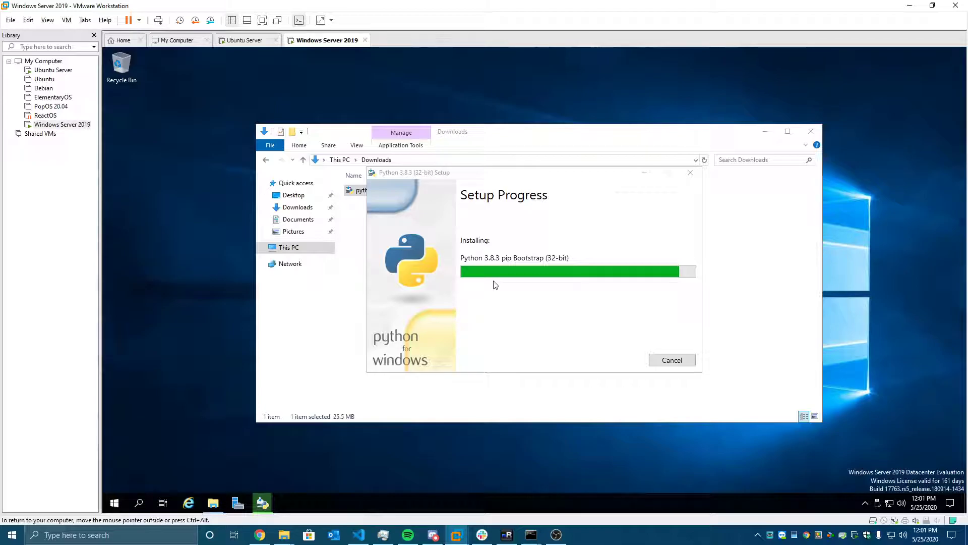
pyautogui.moveTo(188, 490)
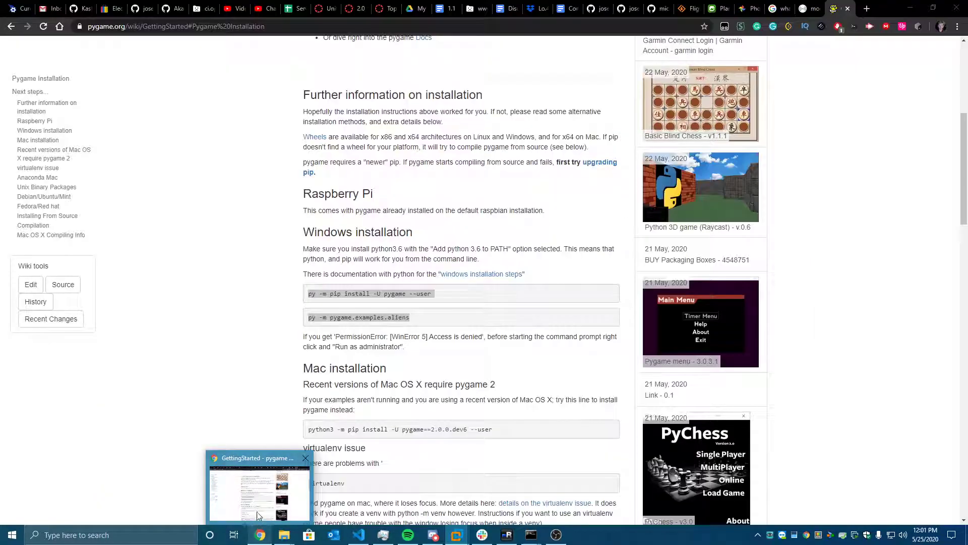
# - Disable the 260-character path length limit and close the finished Python setup
pyautogui.click(260, 535)
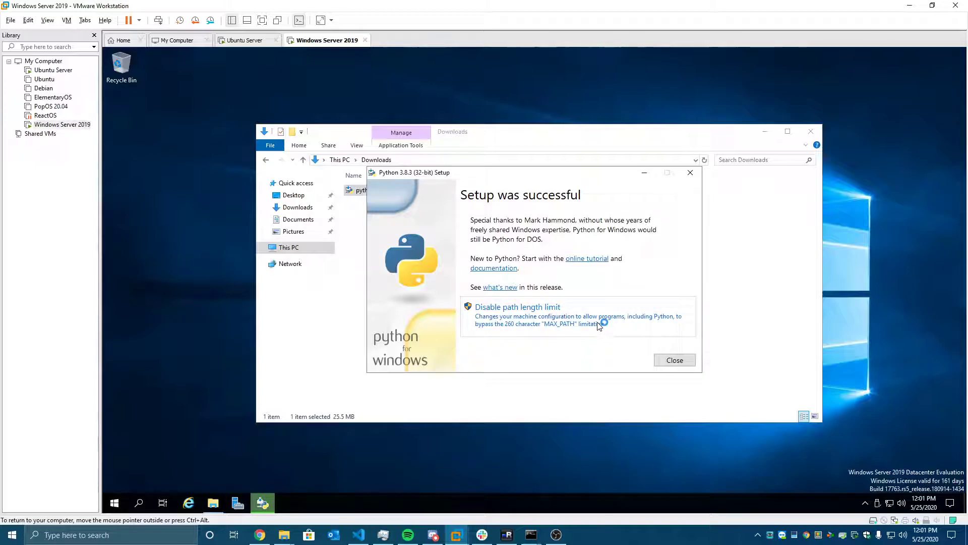
pyautogui.click(517, 307)
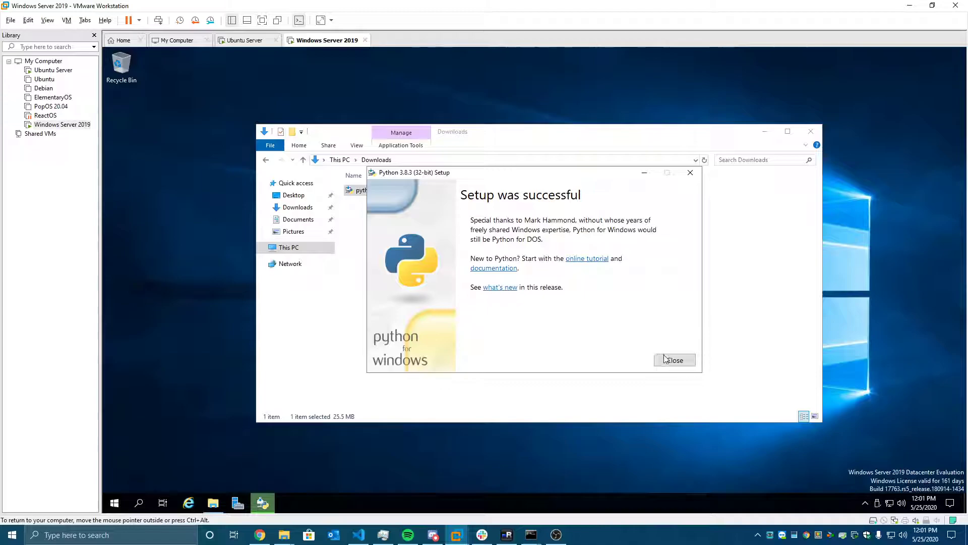
pyautogui.click(674, 360)
pyautogui.write('cmd')
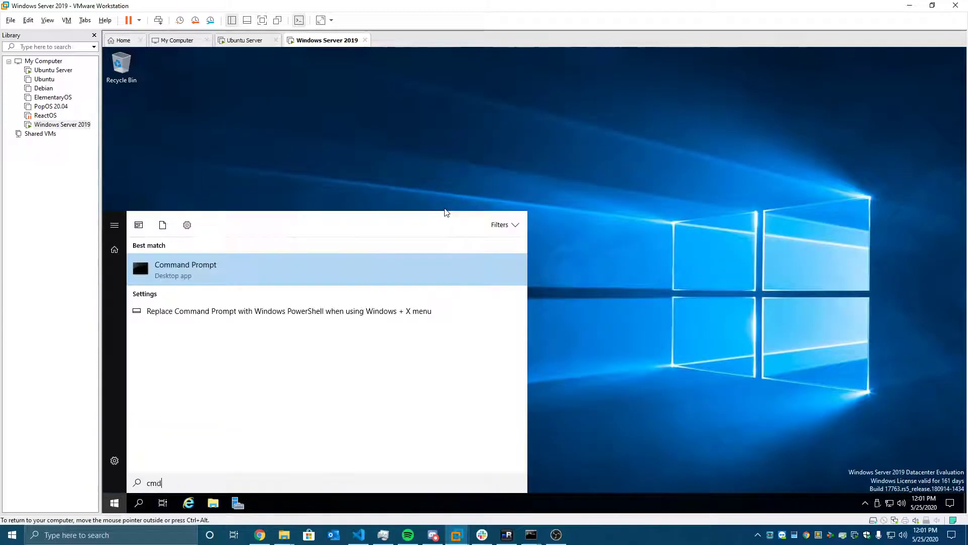
# - Install pygame 1.9.6 via pip in an administrator Command Prompt
pyautogui.click(185, 269)
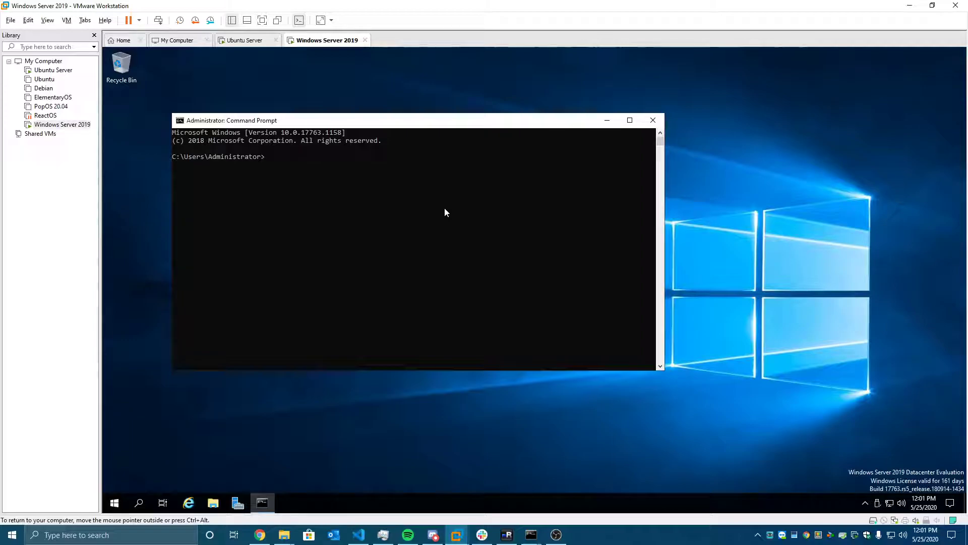
pyautogui.write('p')
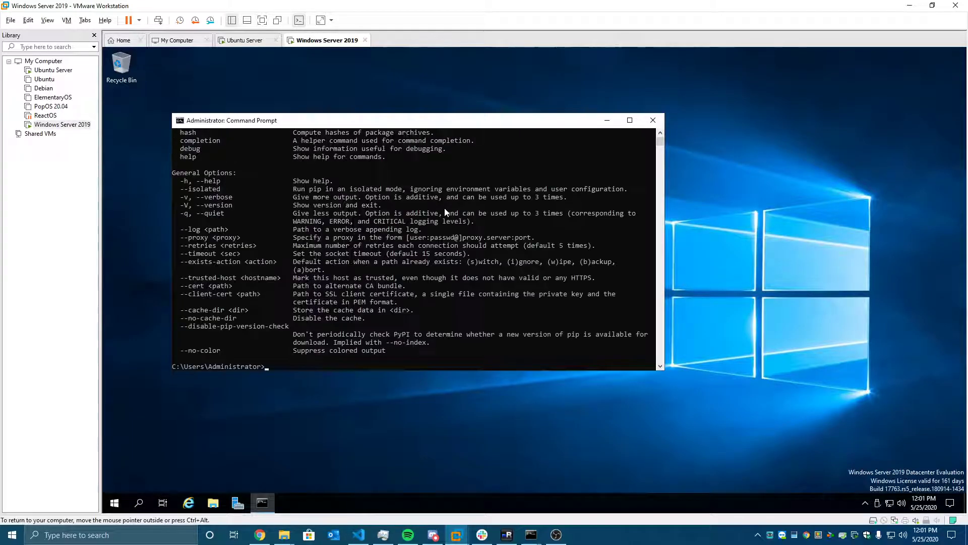
pyautogui.write('pip install pygame')
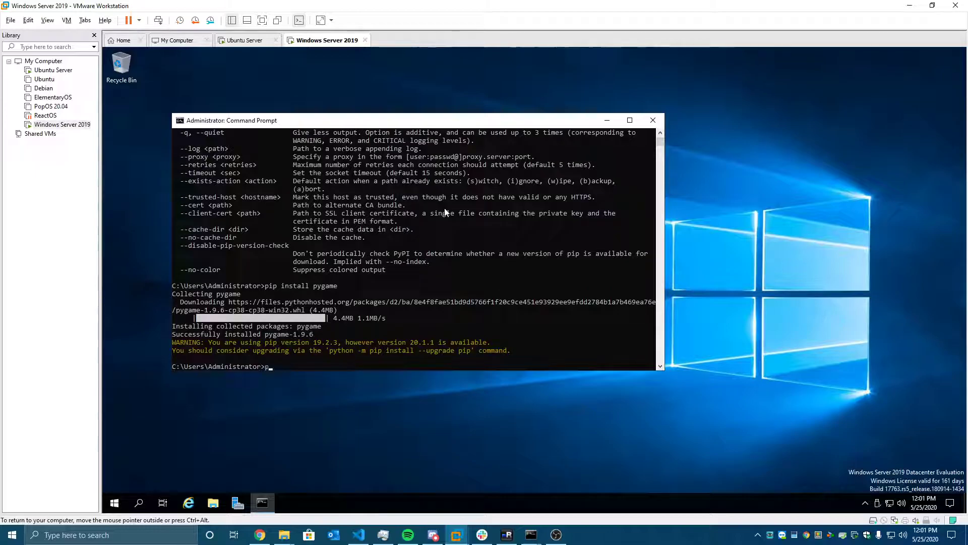
pyautogui.write('ython -m pip install --u')
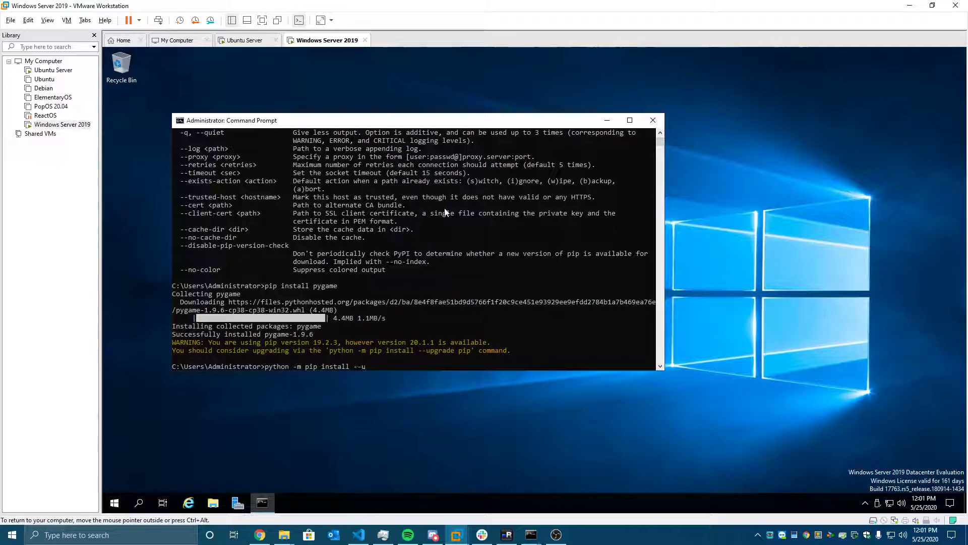
pyautogui.write('pgr')
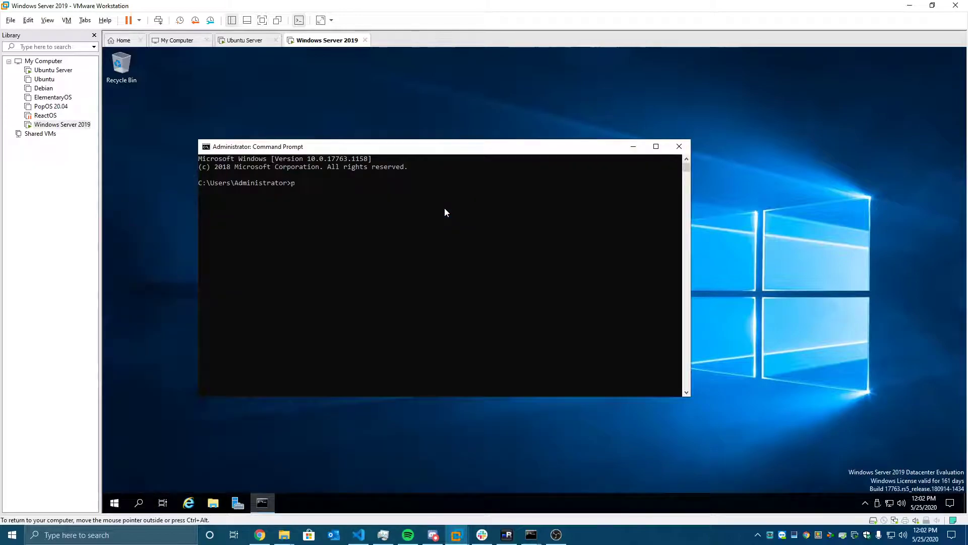
# - Run 'py -m pygame.examples.aliens' in the VM's Command Prompt, confirming pygame 1.9.6 loads
pyautogui.write('yg')
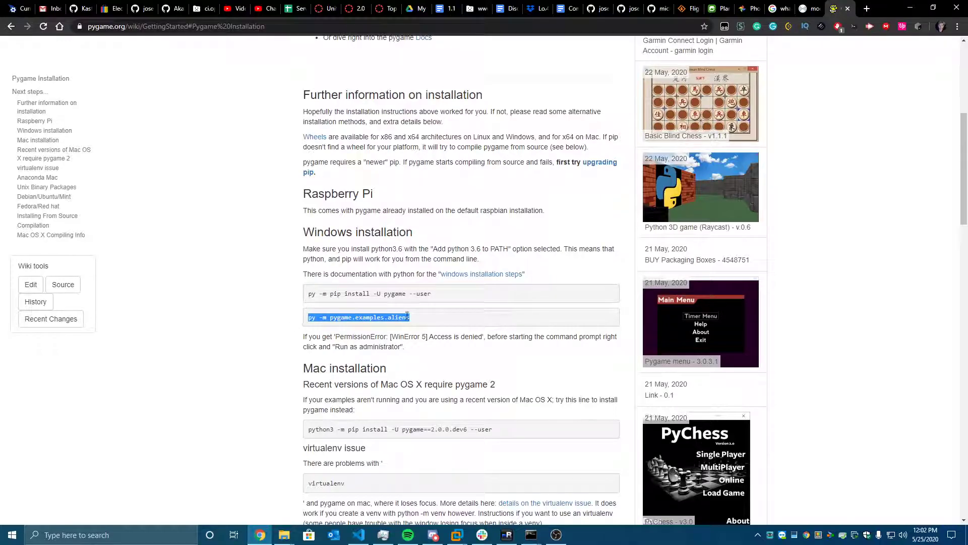
pyautogui.click(456, 534)
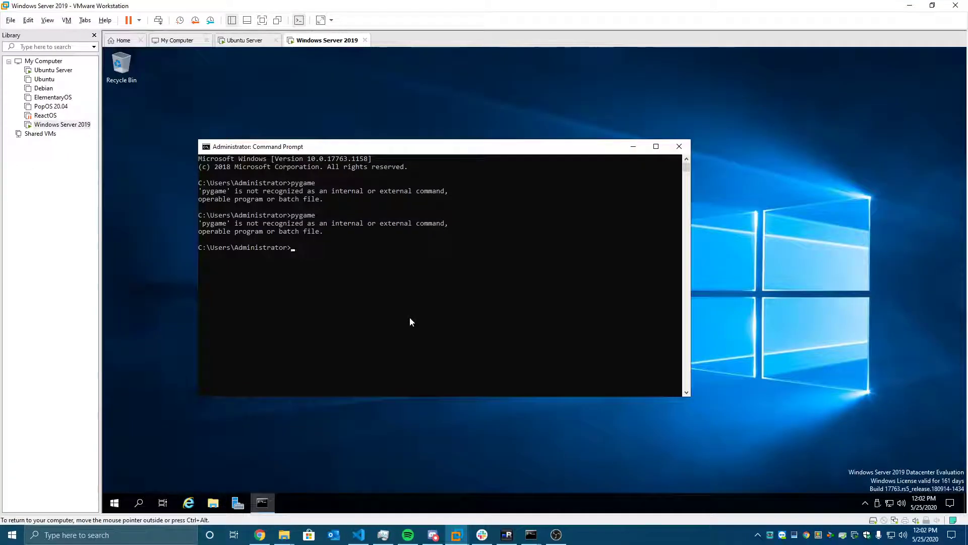
pyautogui.click(61, 124)
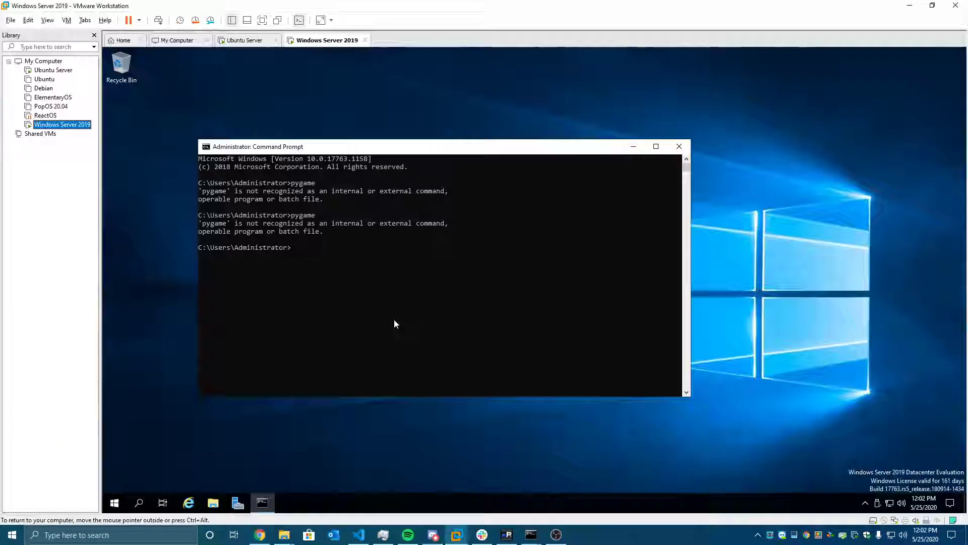
pyautogui.write('py -m pygame.examples.aliens')
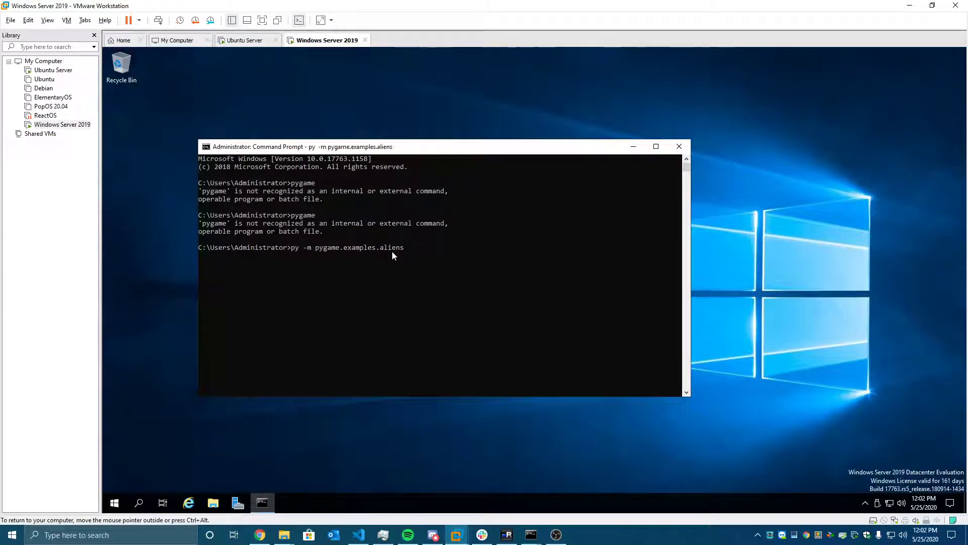
pyautogui.press('enter')
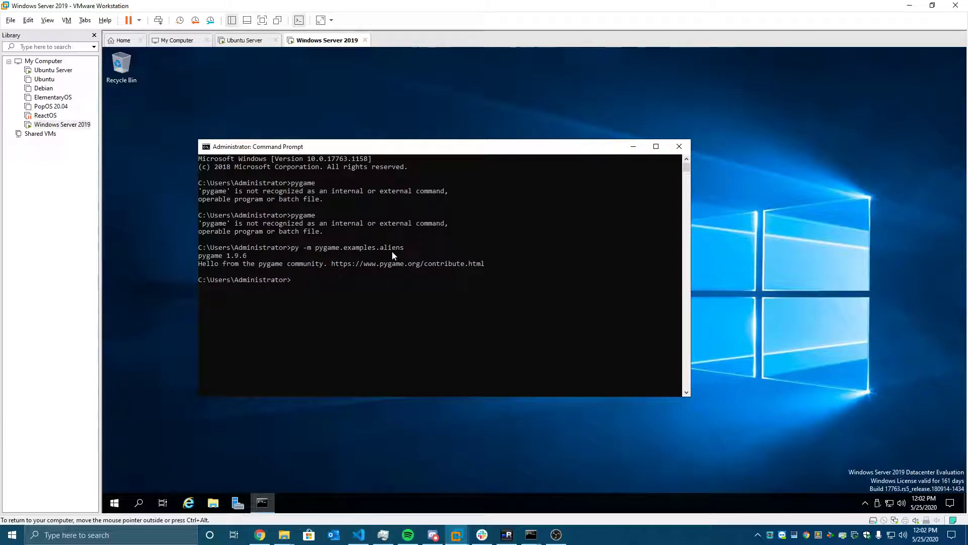
pyautogui.write('py -m pygame.e')
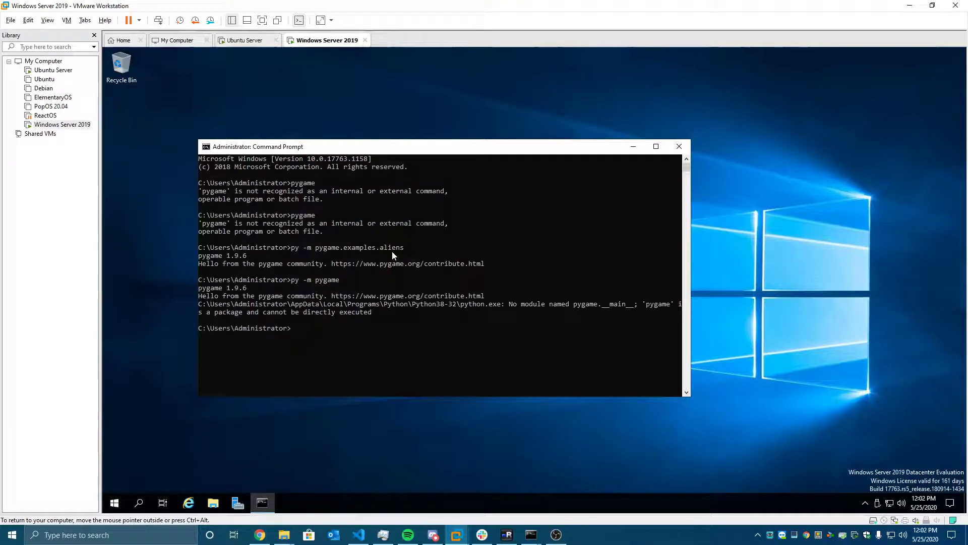
pyautogui.moveTo(270, 319)
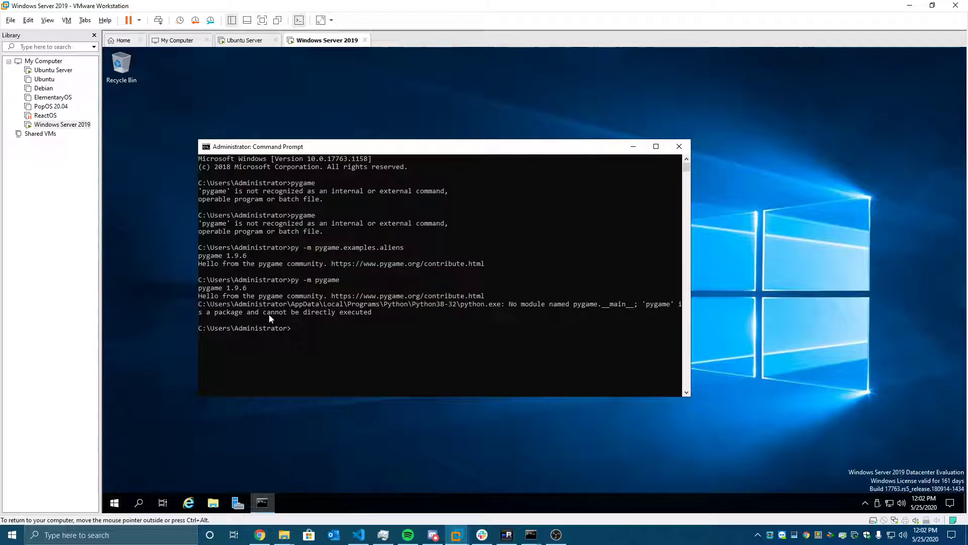
pyautogui.moveTo(649, 318)
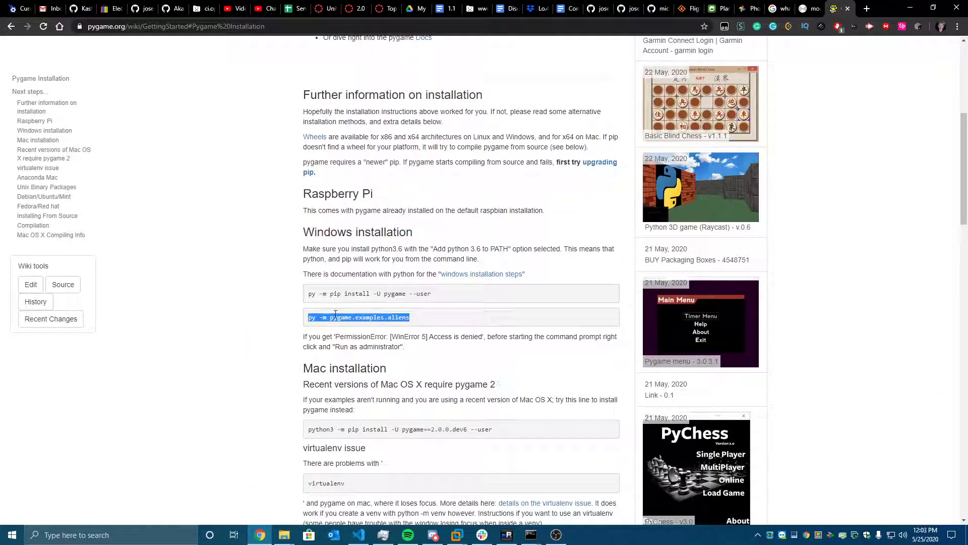
# - Navigate from Getting Started through pygame Docs to the Import and Initialize tutorial
pyautogui.scroll(3)
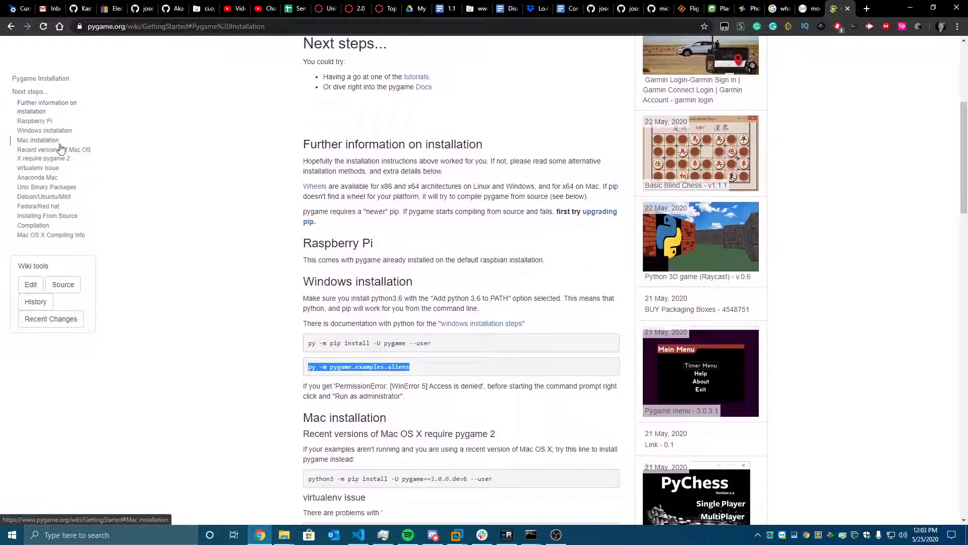
pyautogui.scroll(3)
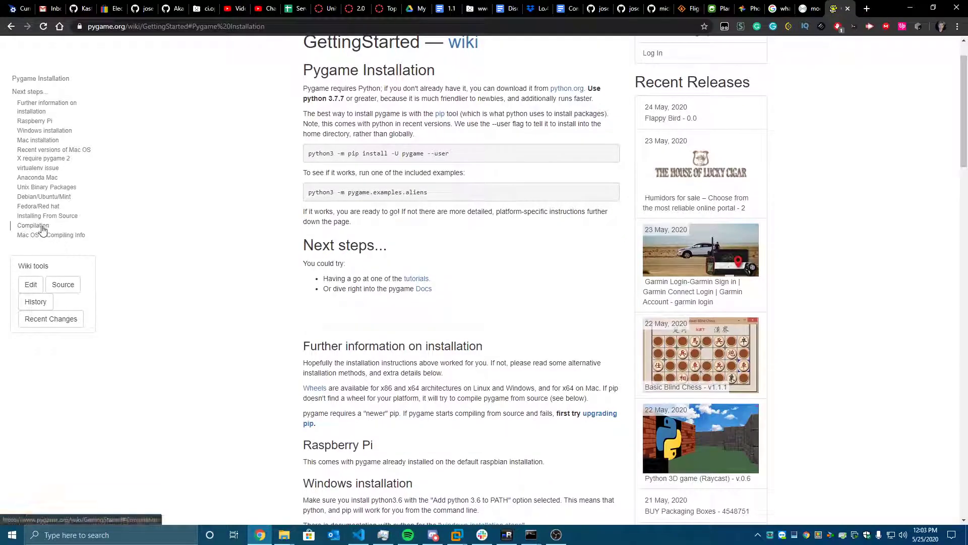
pyautogui.moveTo(398, 216)
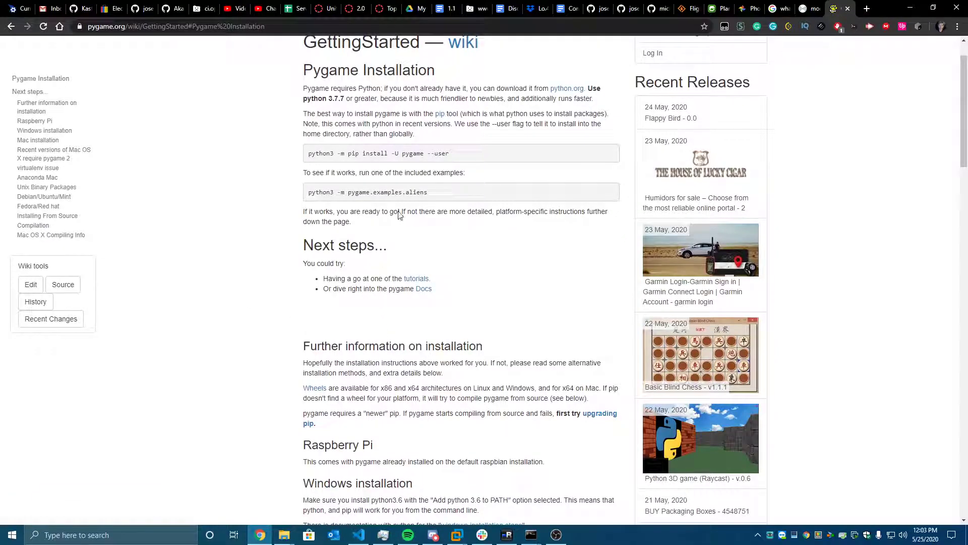
pyautogui.click(423, 288)
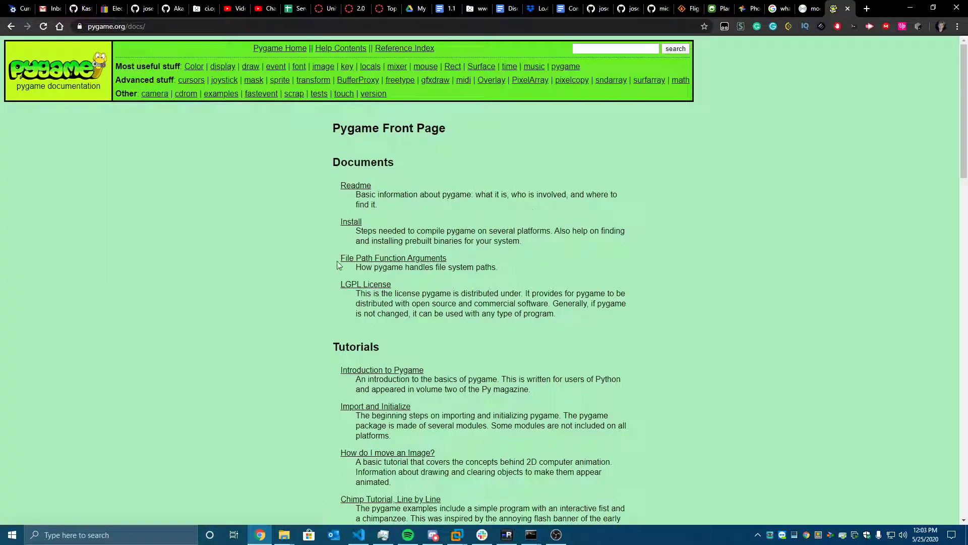
pyautogui.scroll(-3)
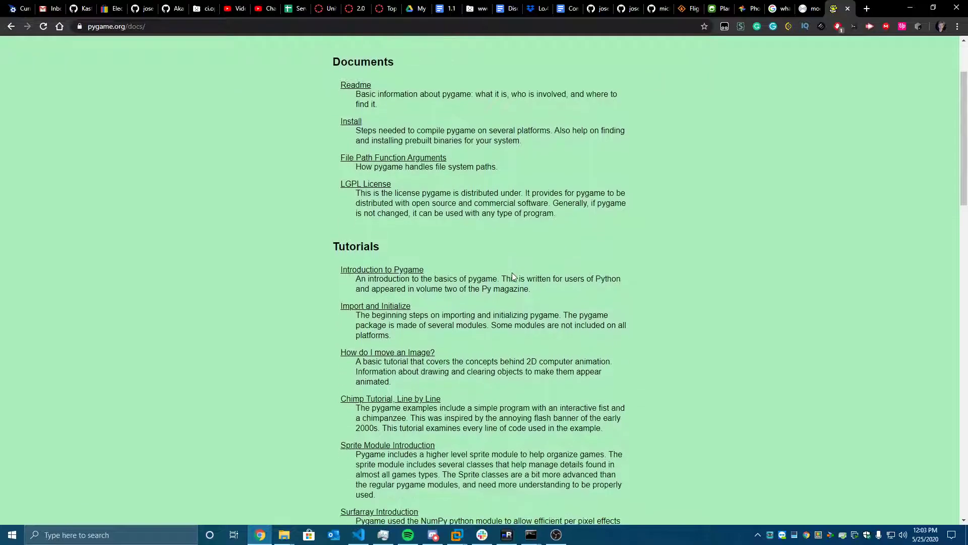
pyautogui.scroll(-3)
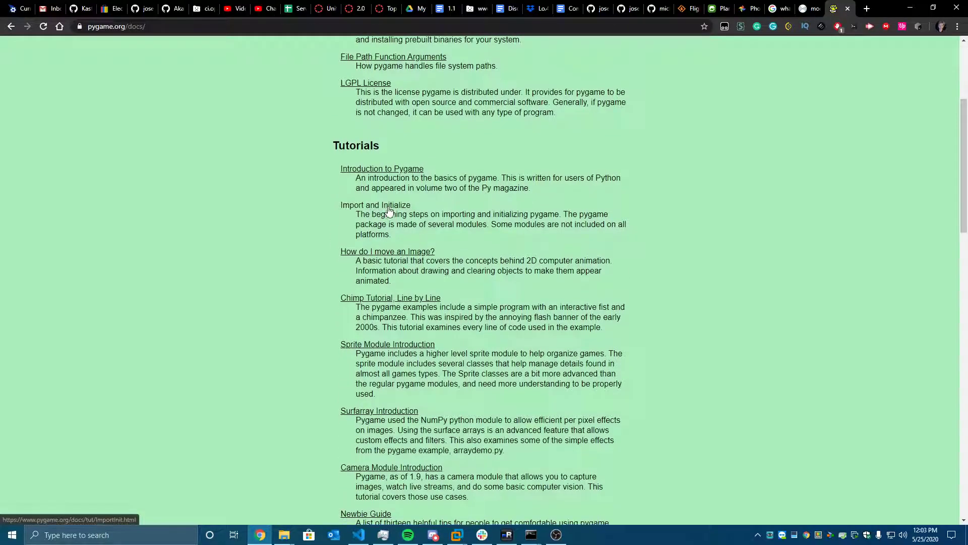
pyautogui.click(374, 205)
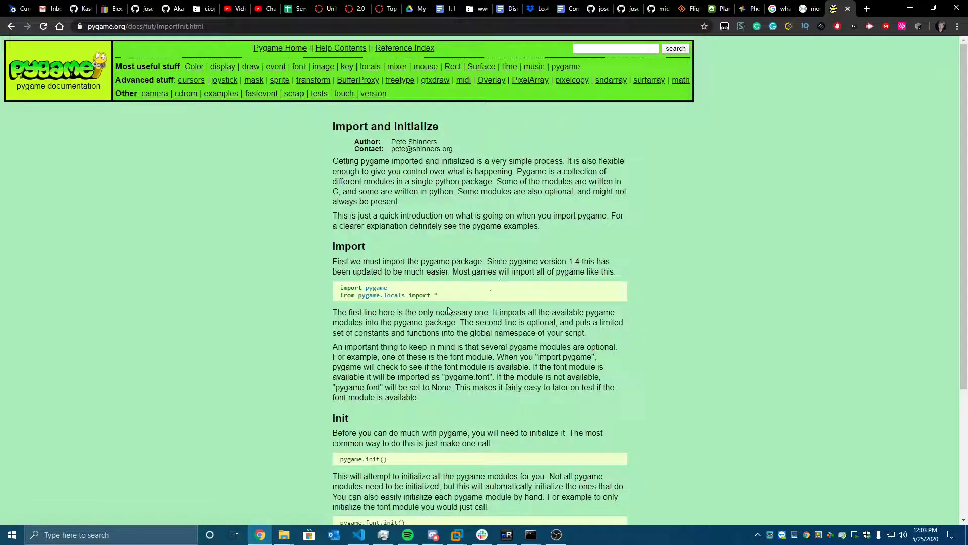
pyautogui.moveTo(445, 292)
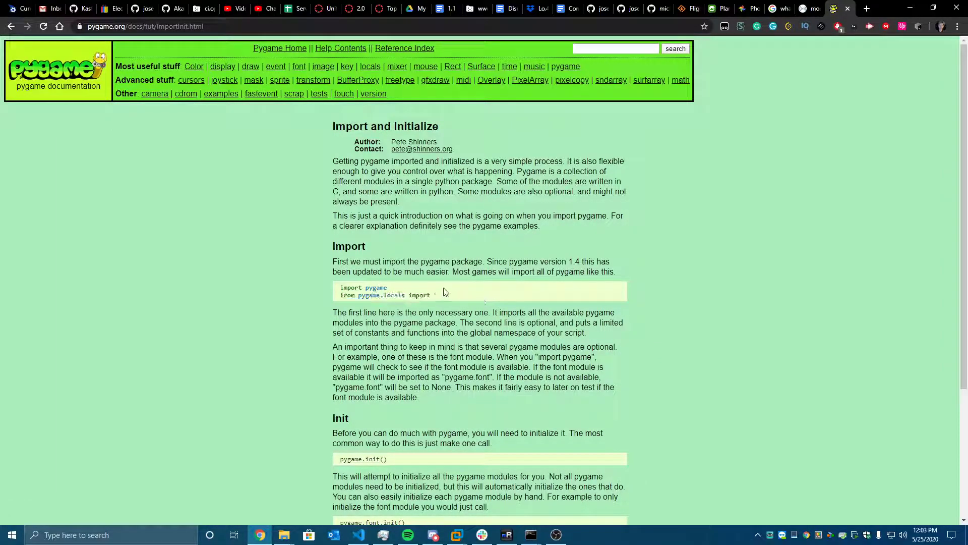
pyautogui.scroll(-3)
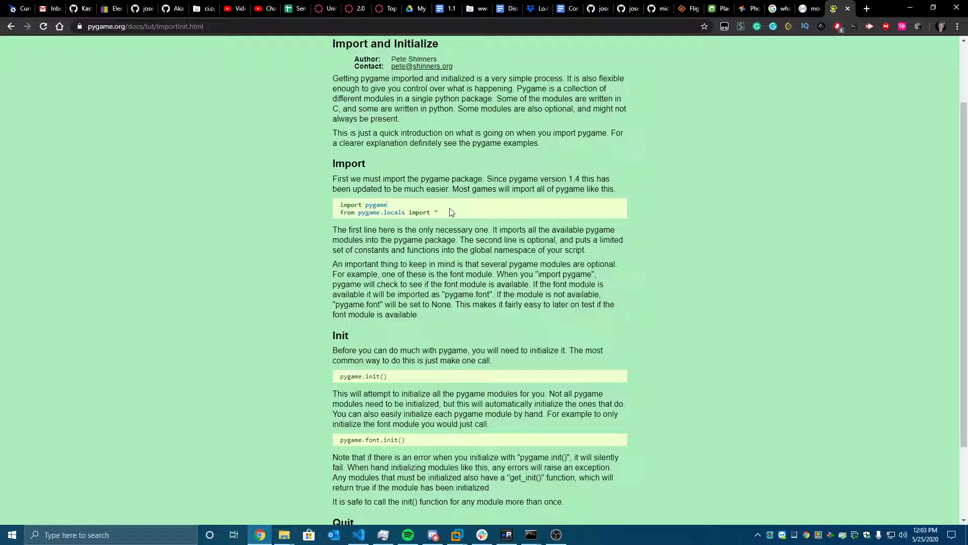
pyautogui.moveTo(340, 204); pyautogui.dragTo(437, 212)
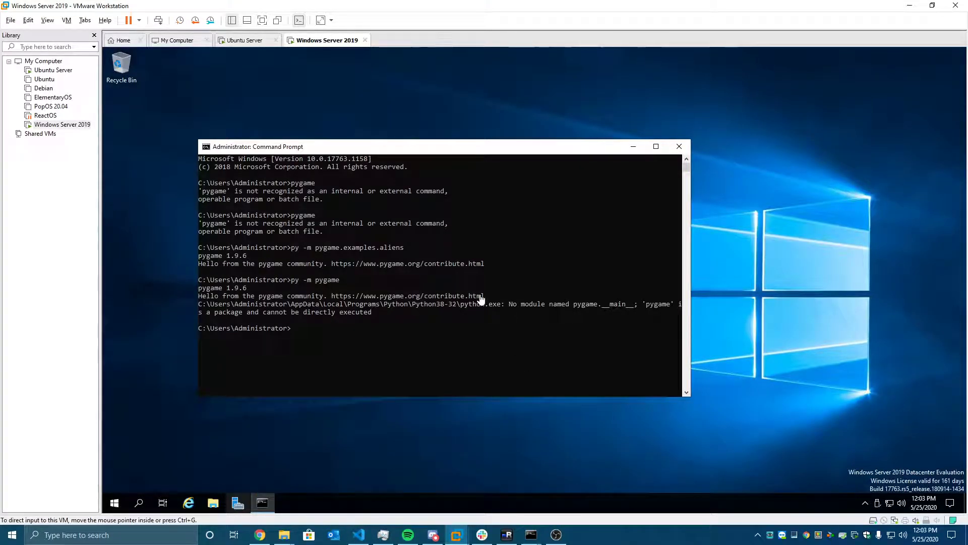
# - Write a Notepad script with 'import pygame' and 'pygame.init()'
pyautogui.write('ed')
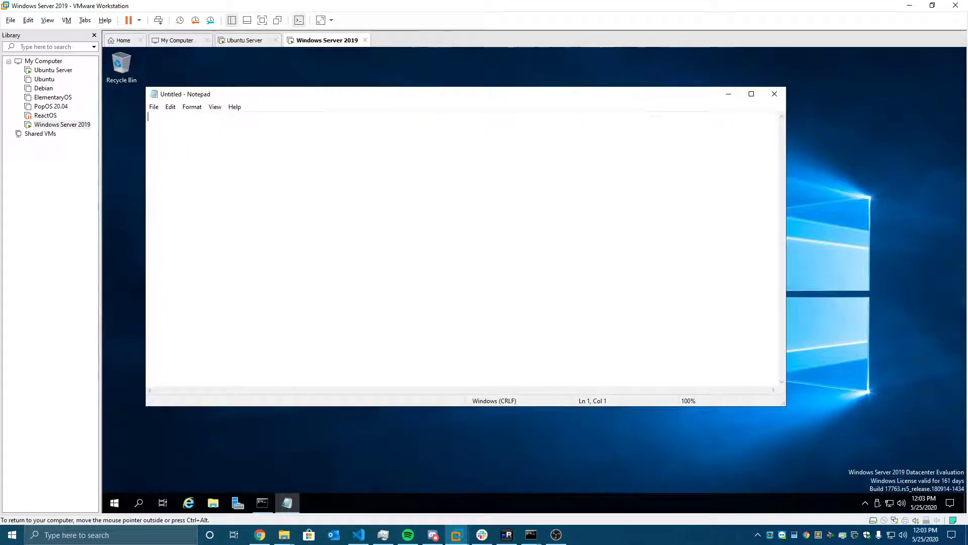
pyautogui.write('import pygame')
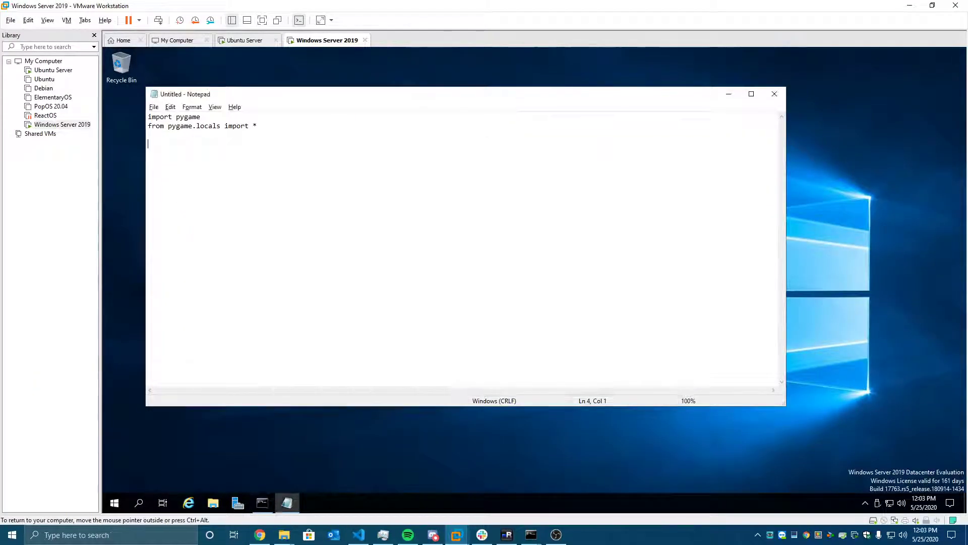
pyautogui.write('pygame.init()')
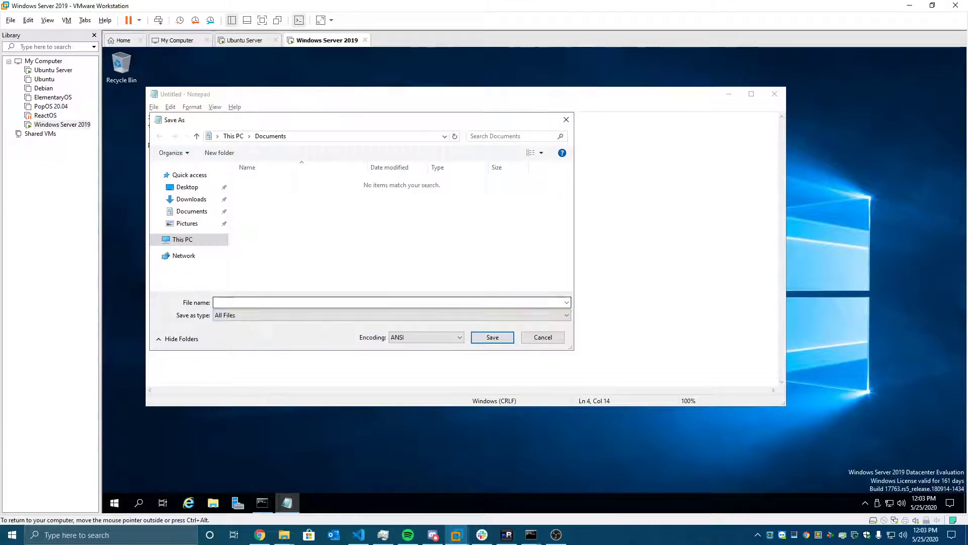
# - Save the script as game.py on the Desktop
pyautogui.write('game.')
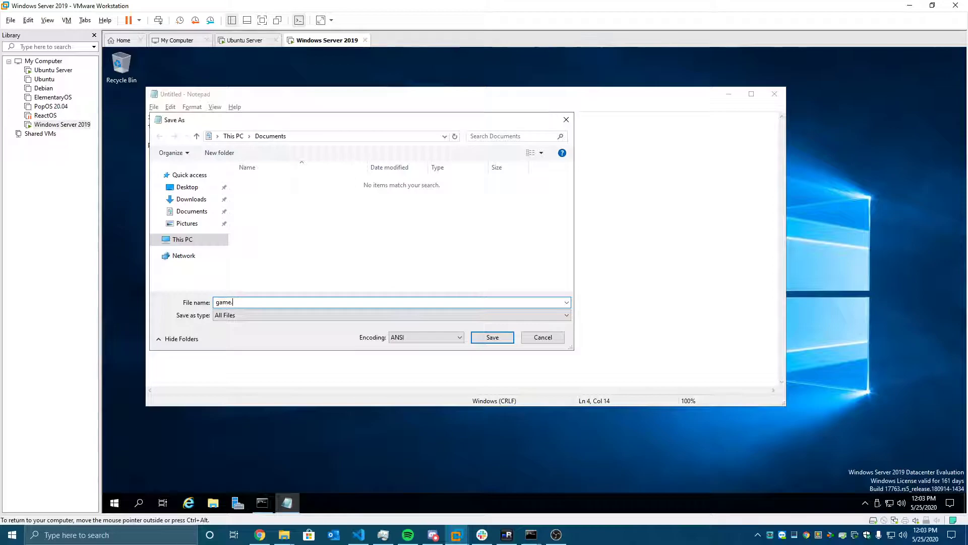
pyautogui.write('py')
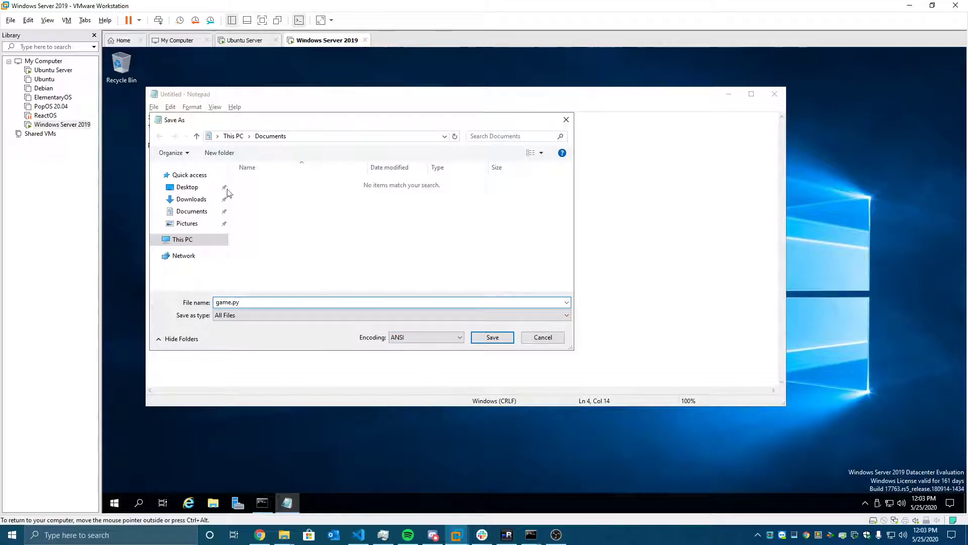
pyautogui.click(186, 186)
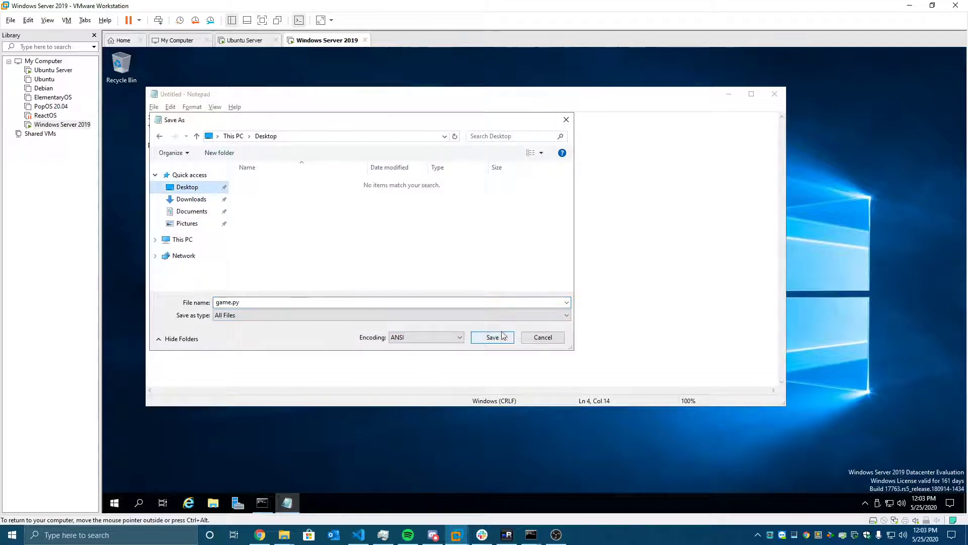
pyautogui.click(492, 337)
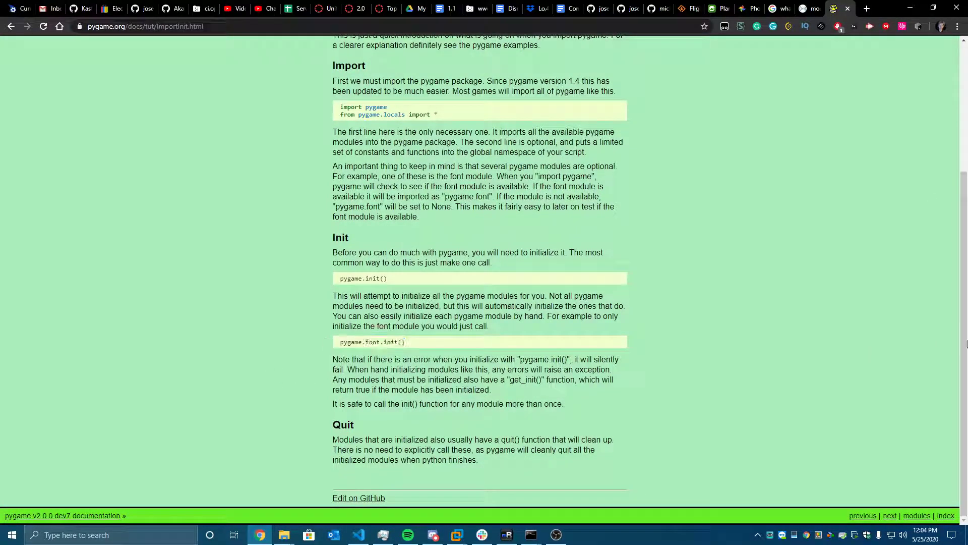
# - Scroll the tutorial page, then switch back to VMware Workstation's snapshot manager
pyautogui.scroll(3)
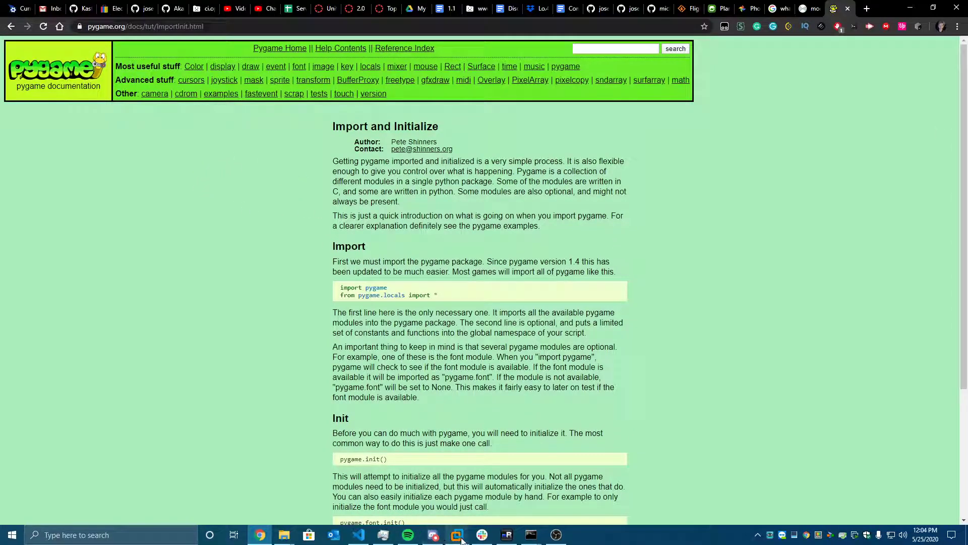
pyautogui.click(456, 535)
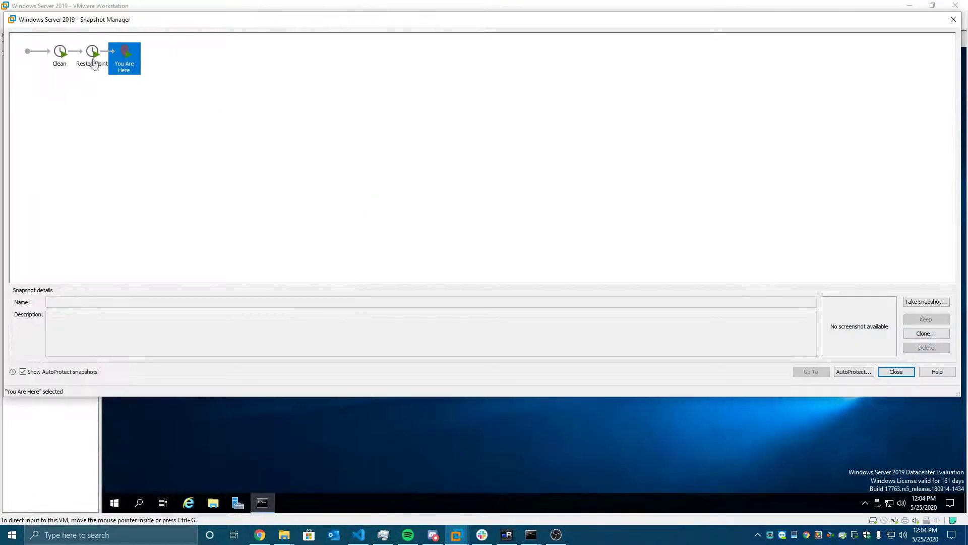
# - Revert to the RestorePoint snapshot and confirm discarding the current state
pyautogui.doubleClick(92, 51)
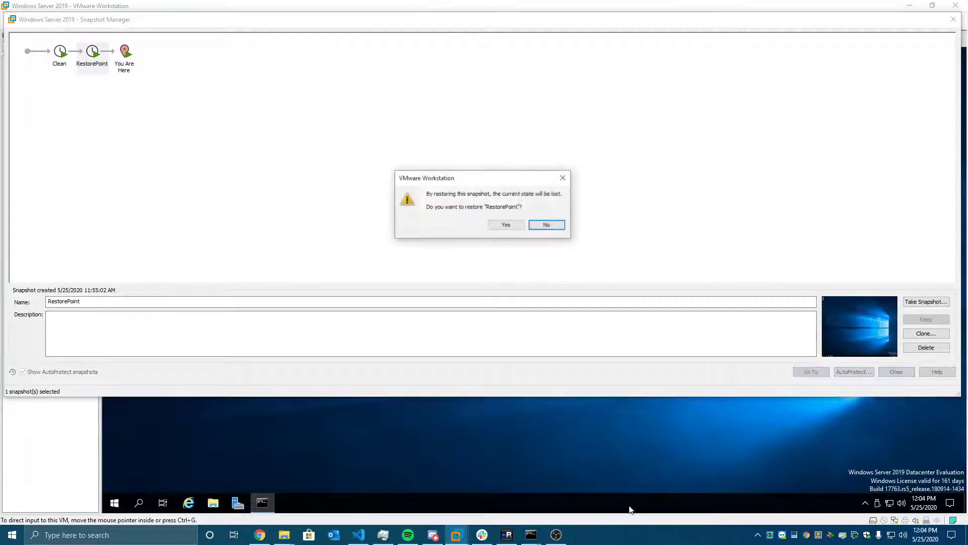
pyautogui.click(545, 223)
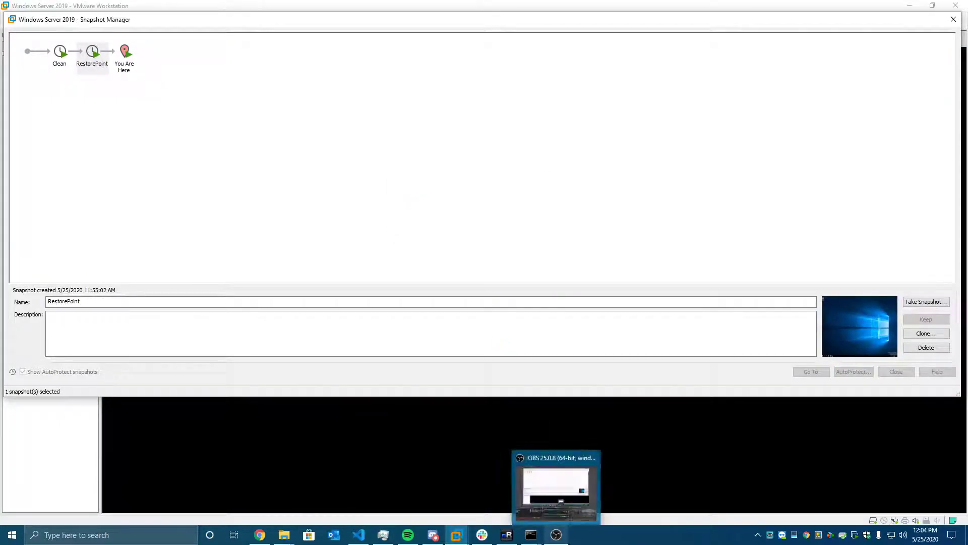